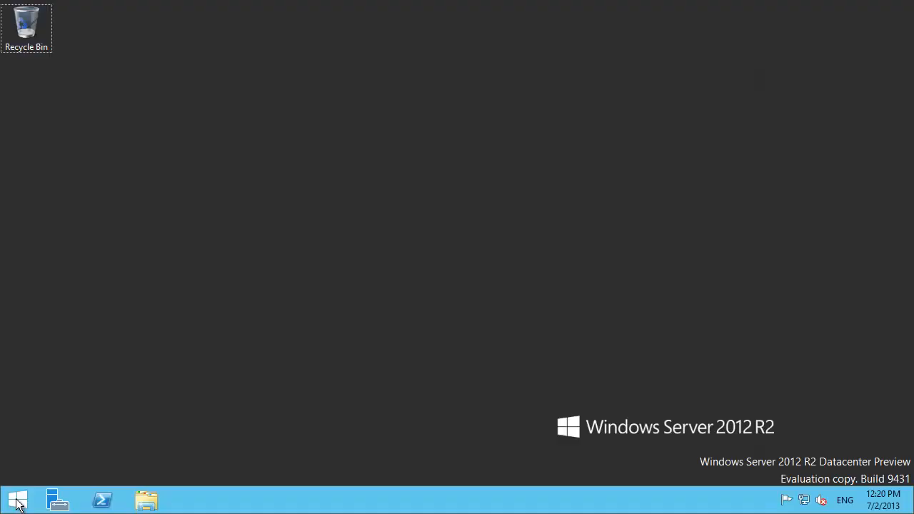
Launch the browser and open the ScrumSandbox project in TFS Web Access.
click(16, 499)
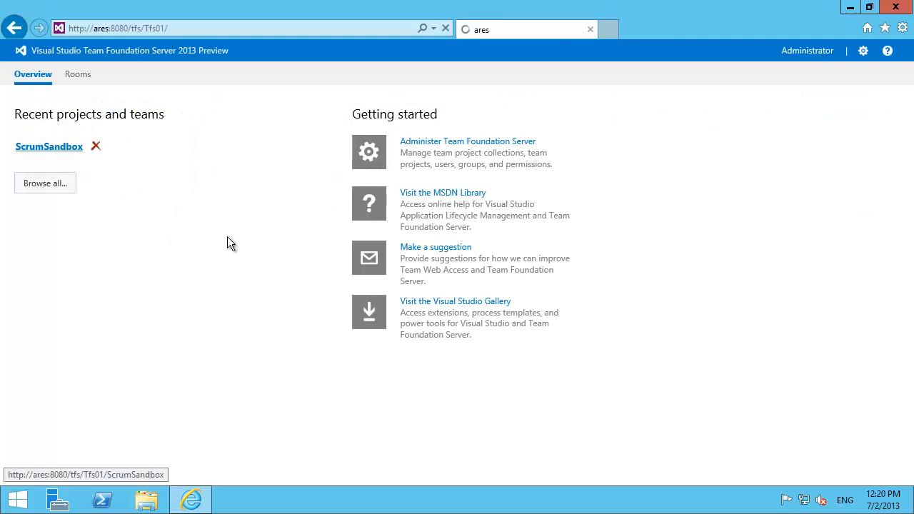
click(49, 147)
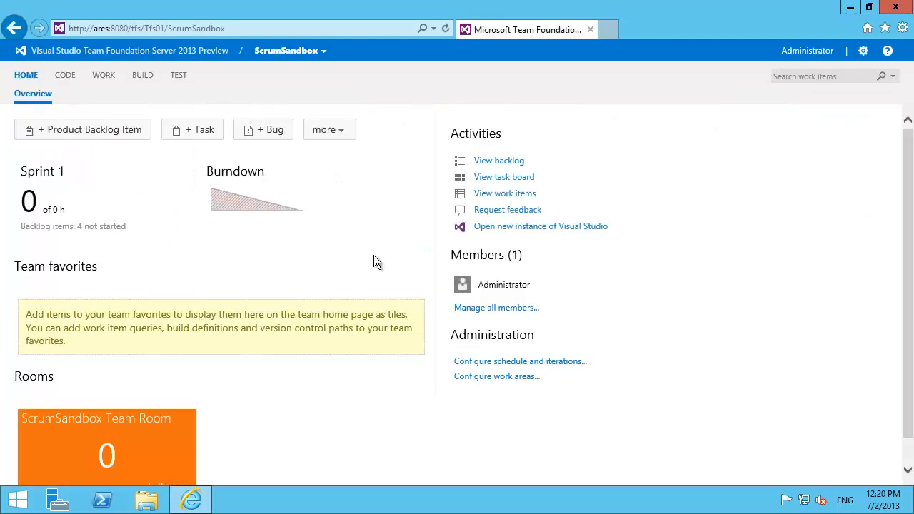
mouse_move(409, 148)
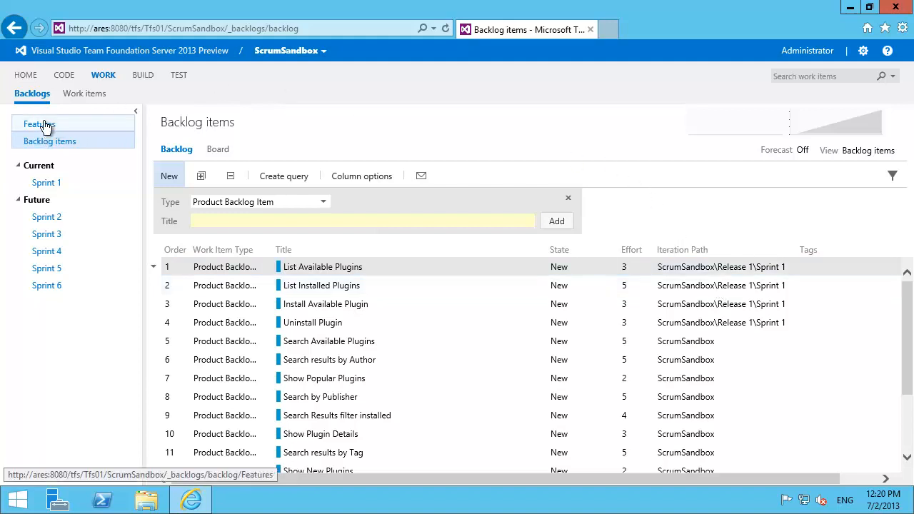
mouse_move(75, 124)
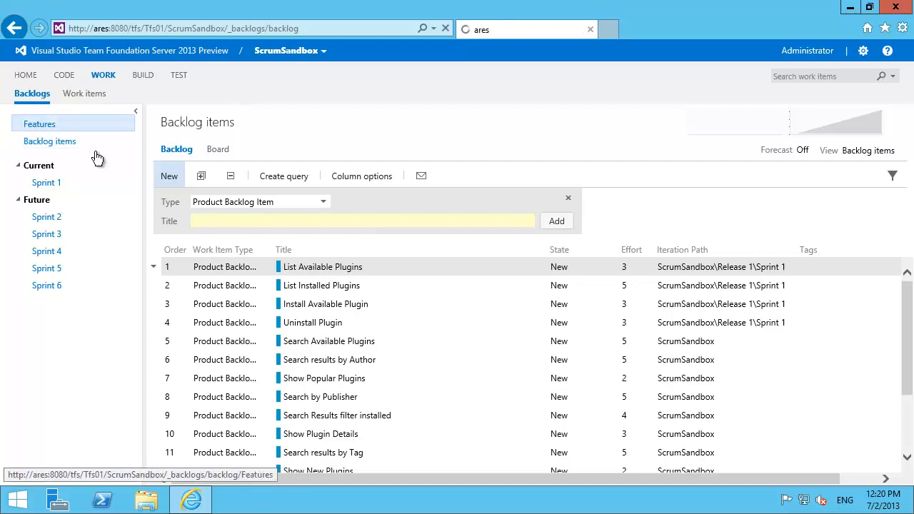
Show the Features backlog, view it as a board, then return to the backlog list.
click(39, 124)
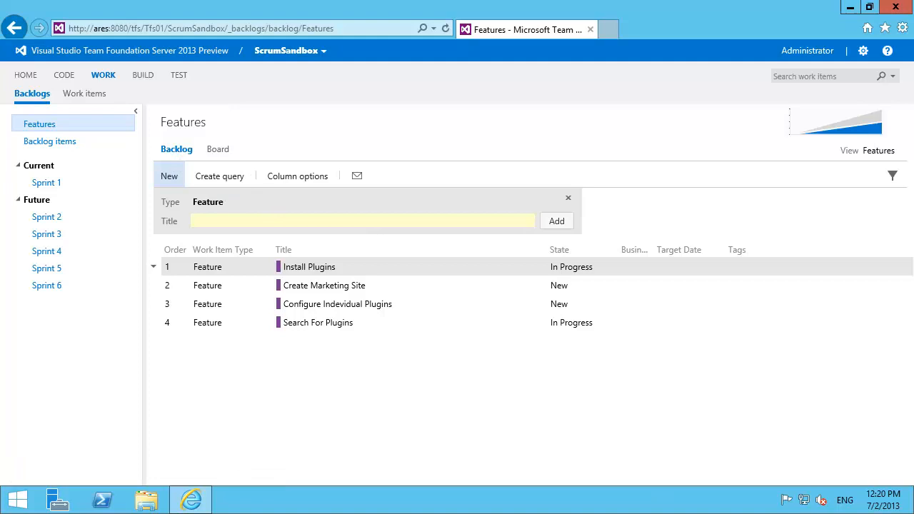
mouse_move(357, 359)
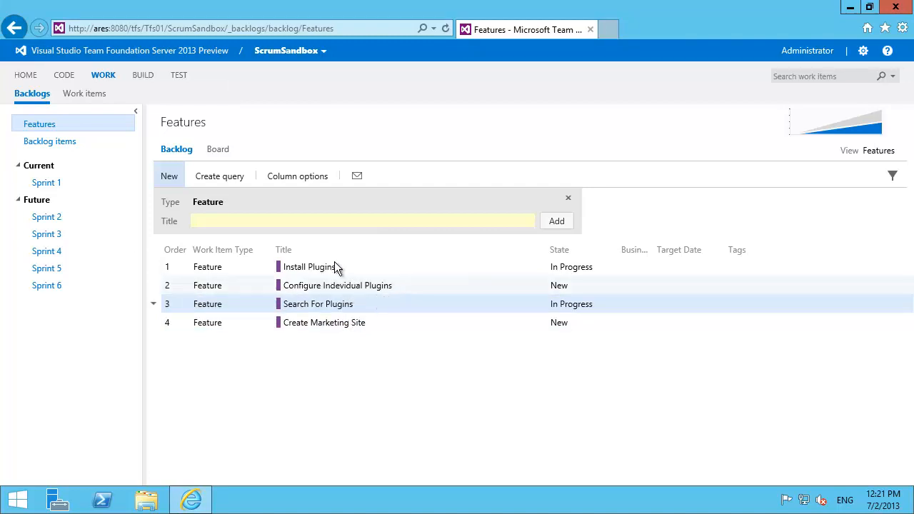
click(217, 149)
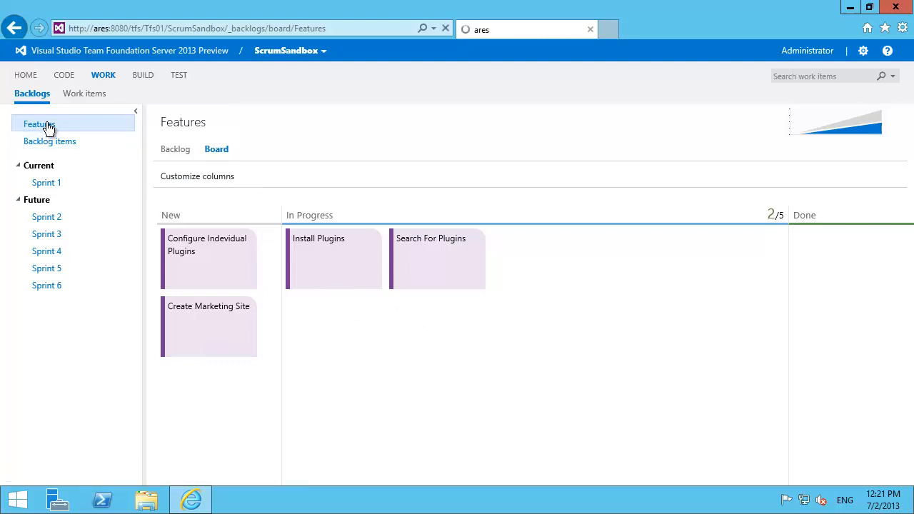
click(175, 148)
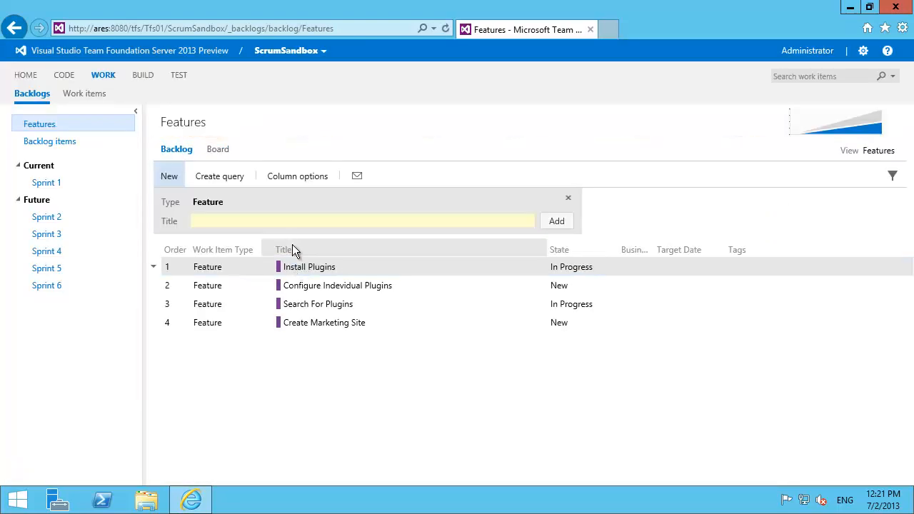
Open the Install Plugins feature, enlarge its form and review its child work items.
double_click(308, 266)
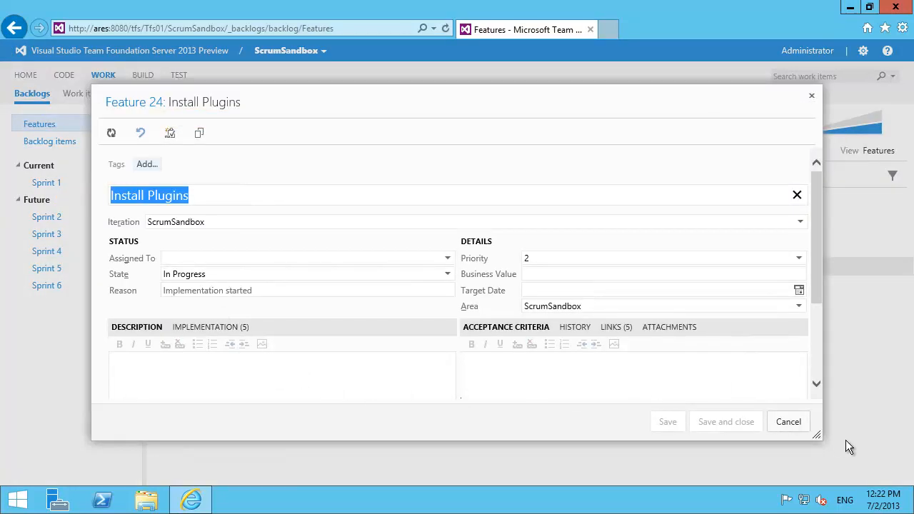
drag(817, 435, 885, 479)
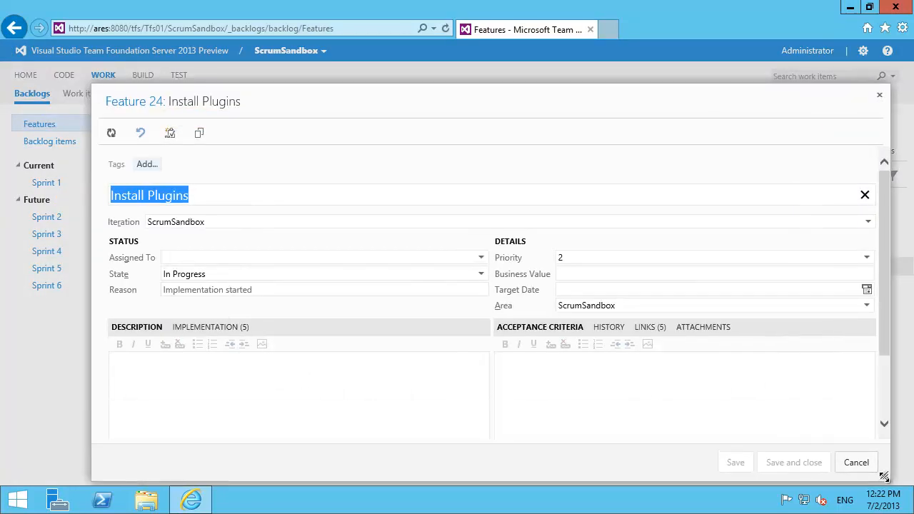
click(209, 326)
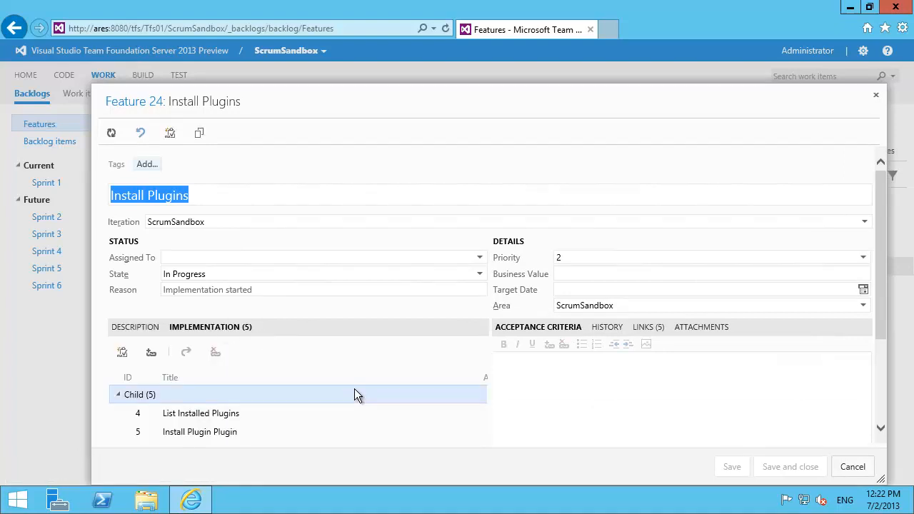
scroll(down, 3)
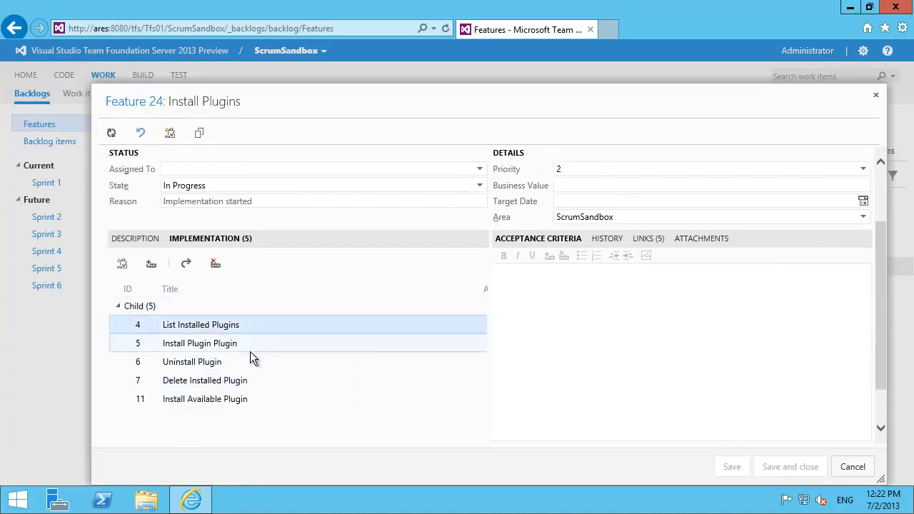
click(205, 380)
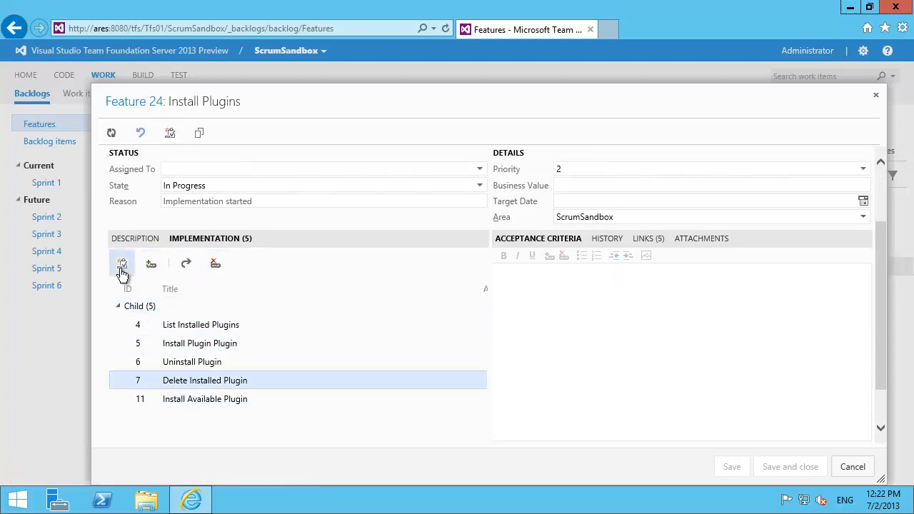
Start a new linked item and a link to an existing item, cancelling both dialogs.
click(122, 263)
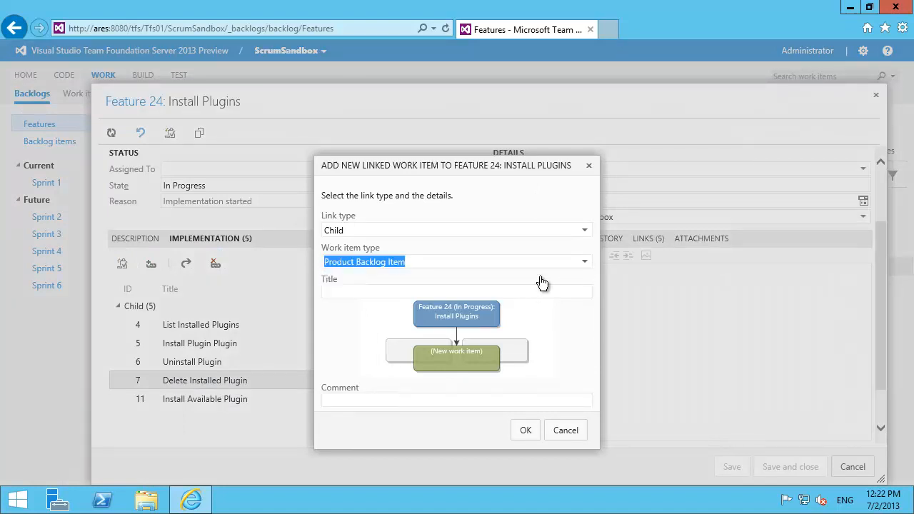
mouse_move(581, 431)
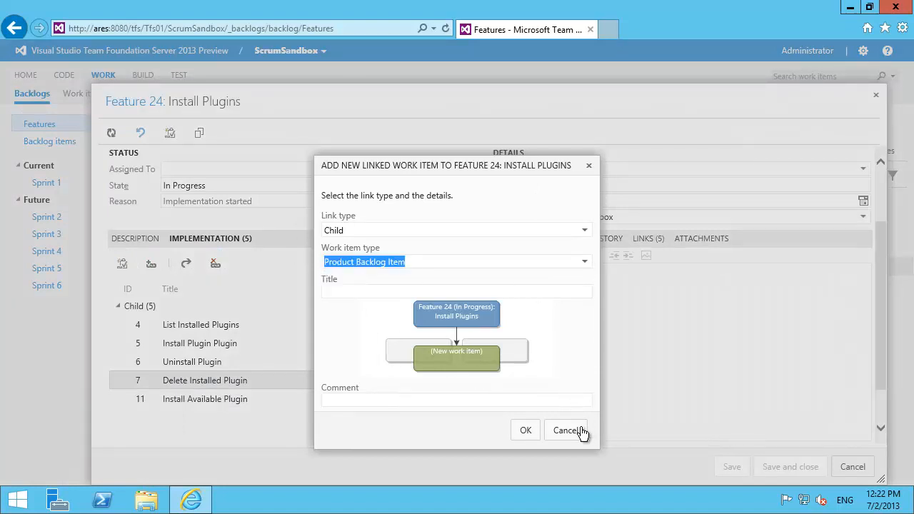
click(566, 430)
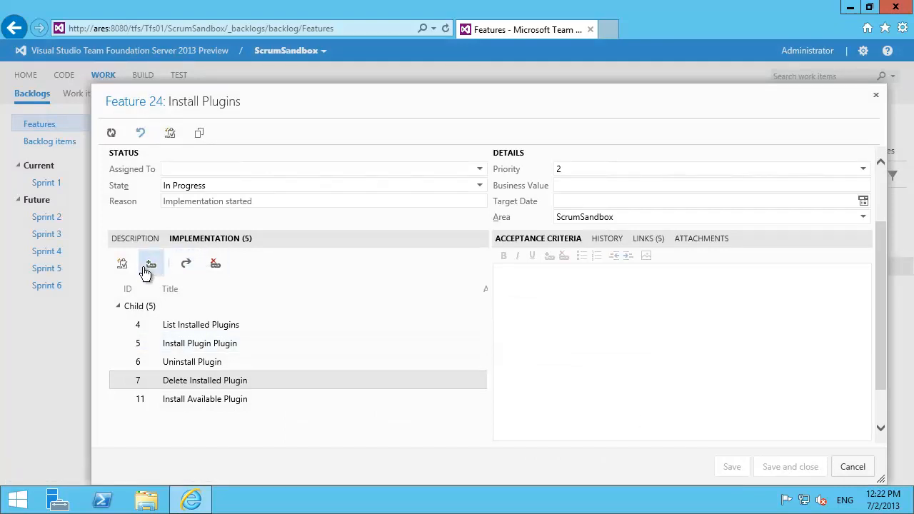
click(150, 263)
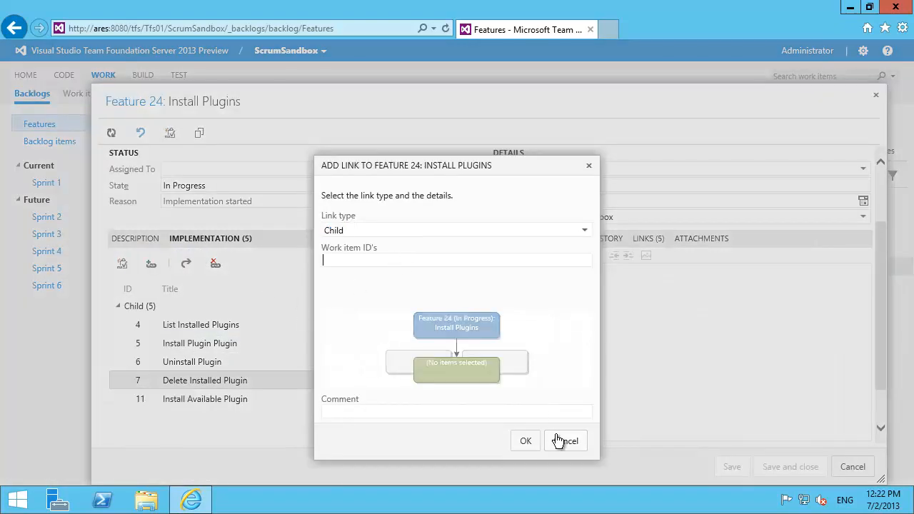
click(566, 440)
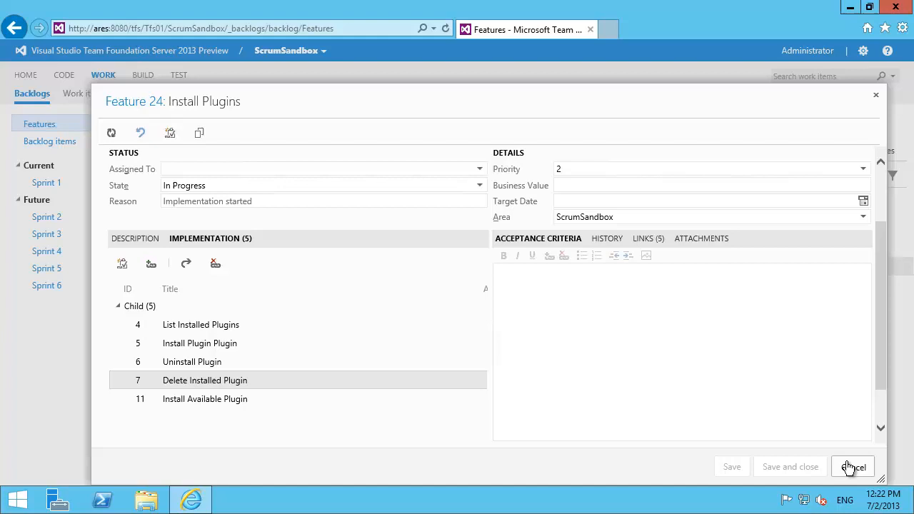
Cancel the Install Plugins work item form without saving.
click(851, 466)
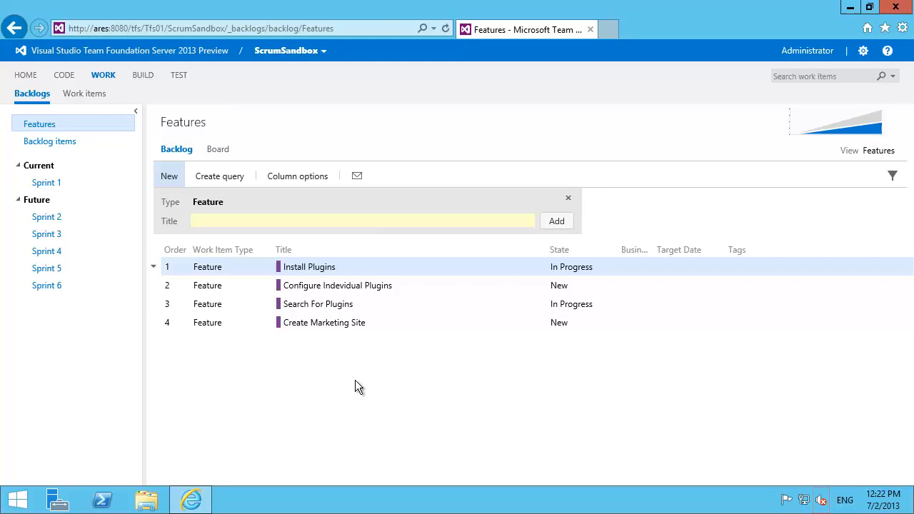
mouse_move(383, 362)
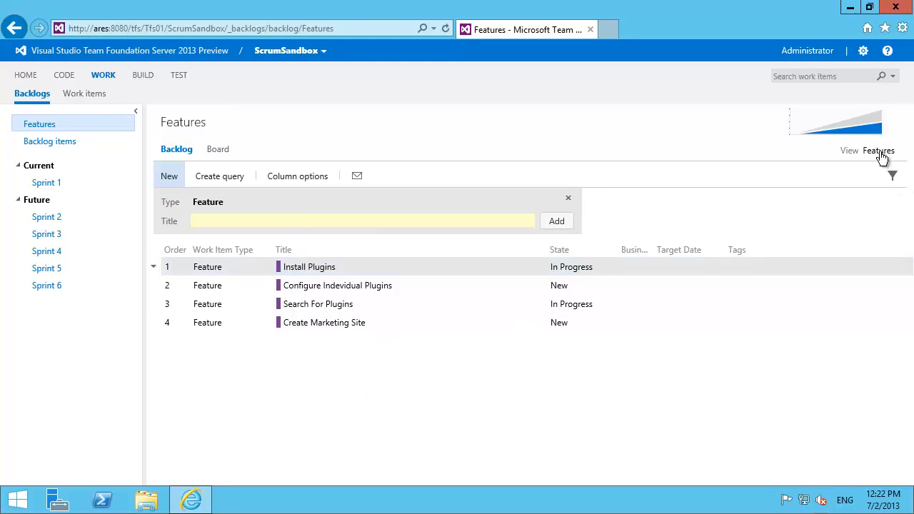
Expand the Features backlog view down to the Tasks level.
click(877, 150)
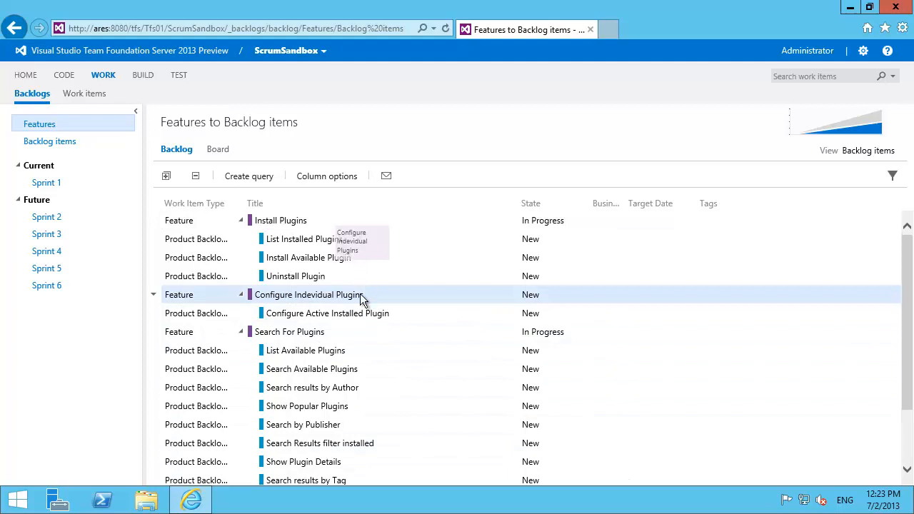
mouse_move(389, 303)
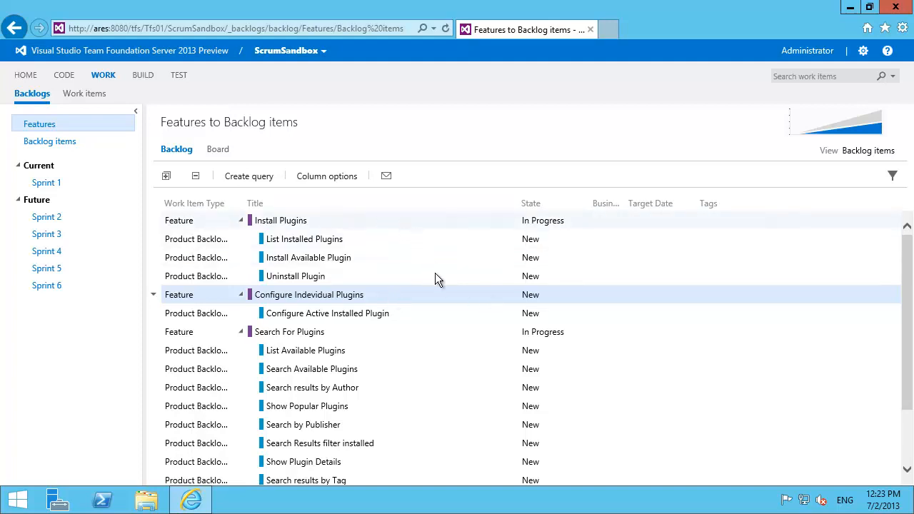
mouse_move(424, 291)
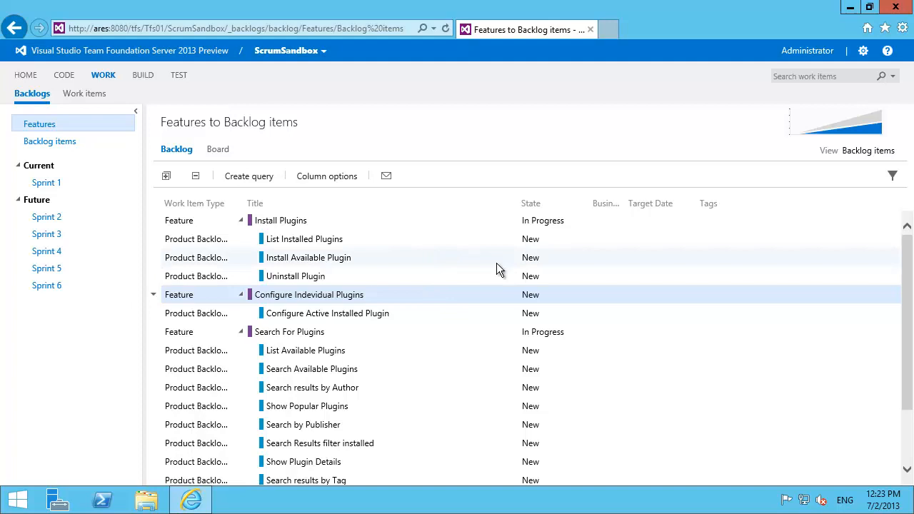
click(891, 150)
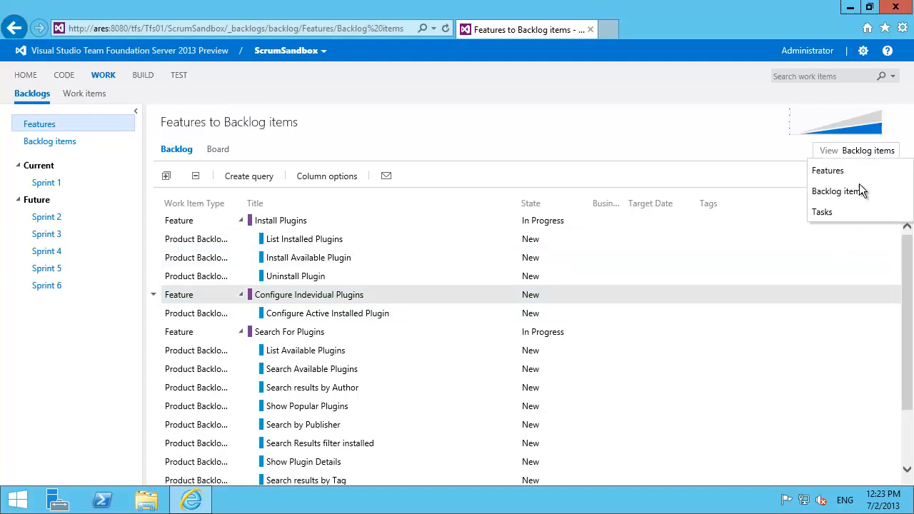
click(821, 211)
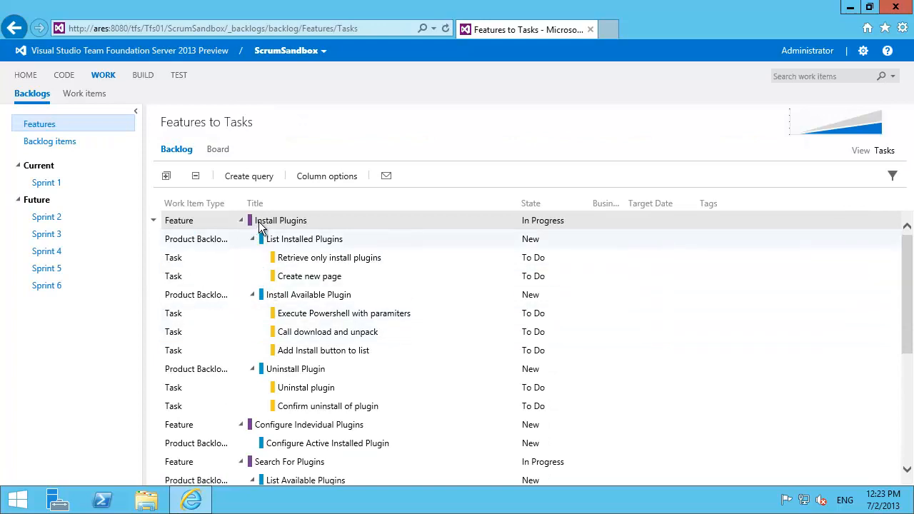
Select List Installed Plugins and its Create new page and Add Install button tasks.
click(304, 238)
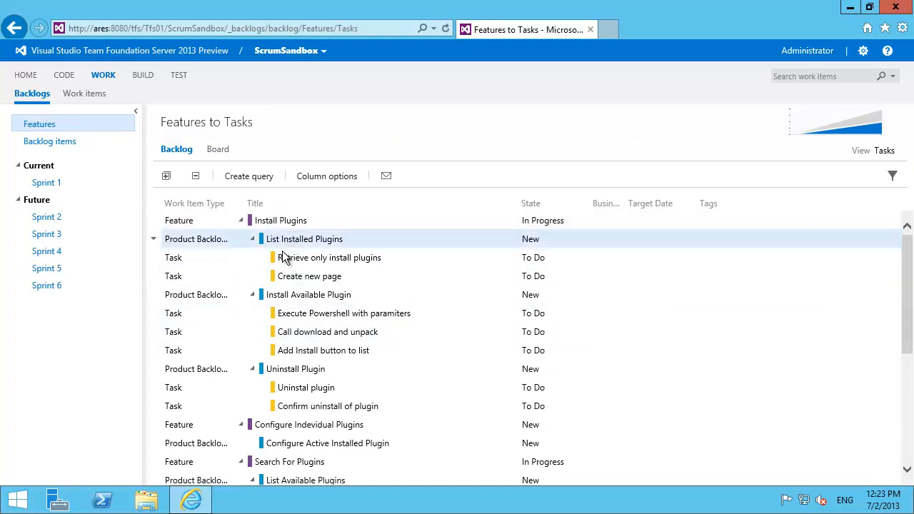
click(309, 276)
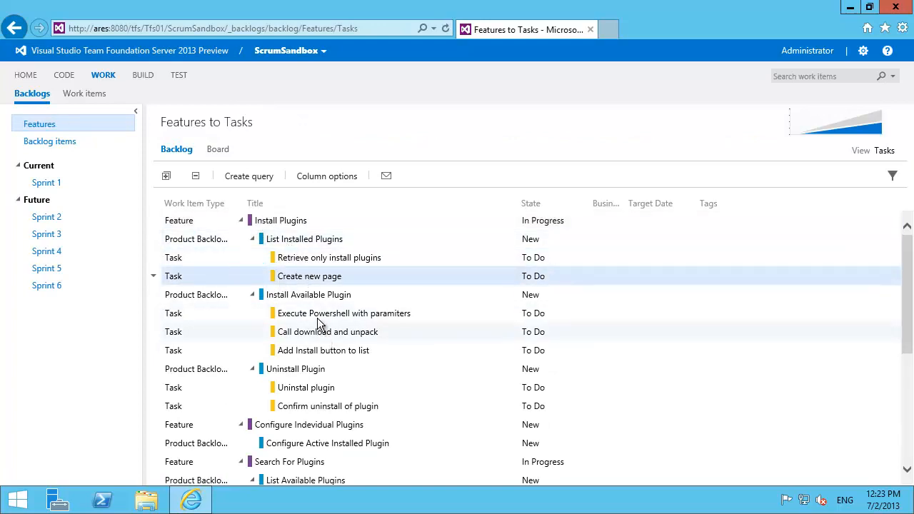
click(322, 350)
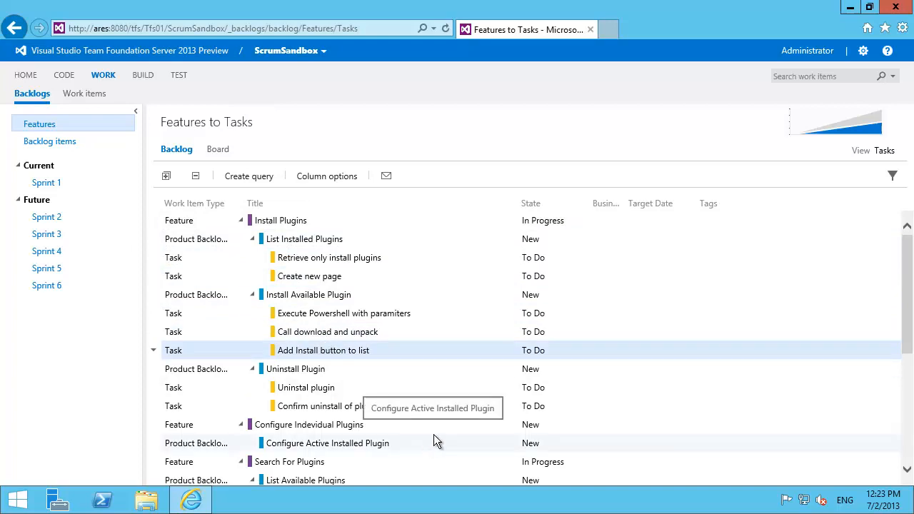
mouse_move(610, 206)
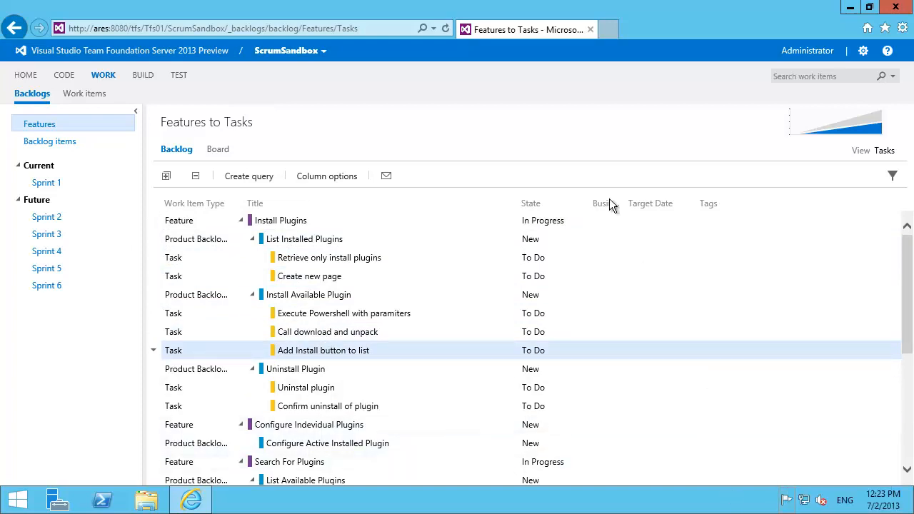
click(884, 151)
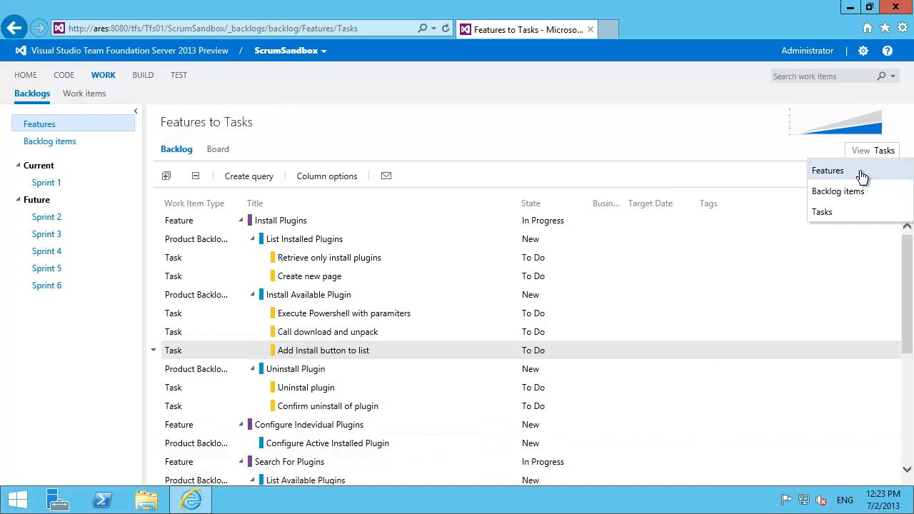
Show only the Features level, then switch to the Backlog items backlog.
click(827, 169)
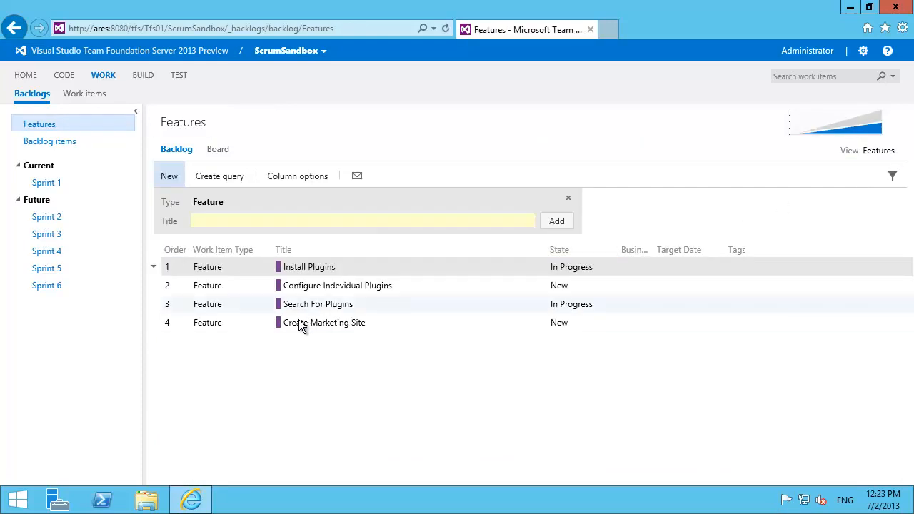
mouse_move(122, 153)
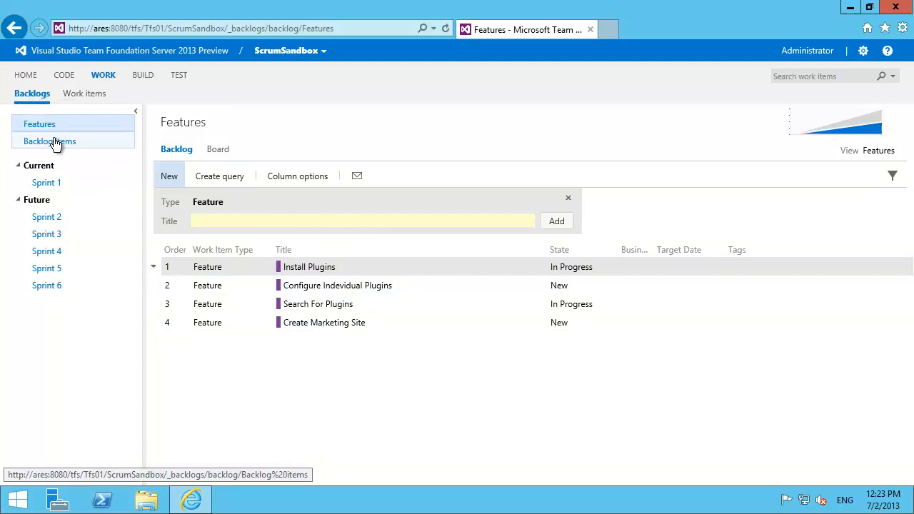
click(49, 141)
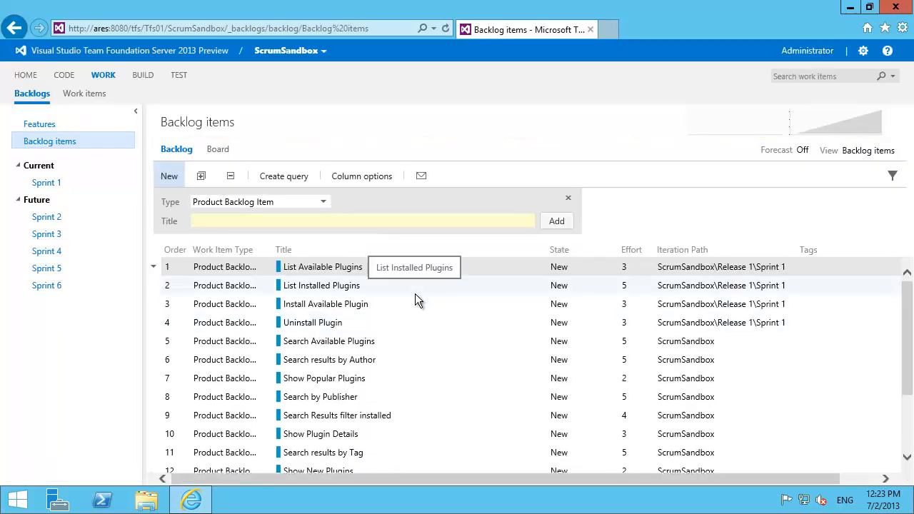
mouse_move(410, 351)
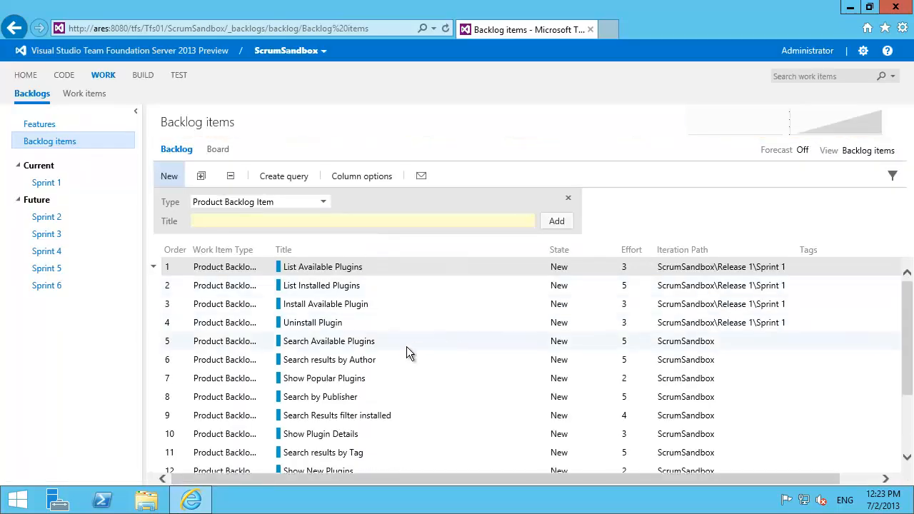
mouse_move(383, 327)
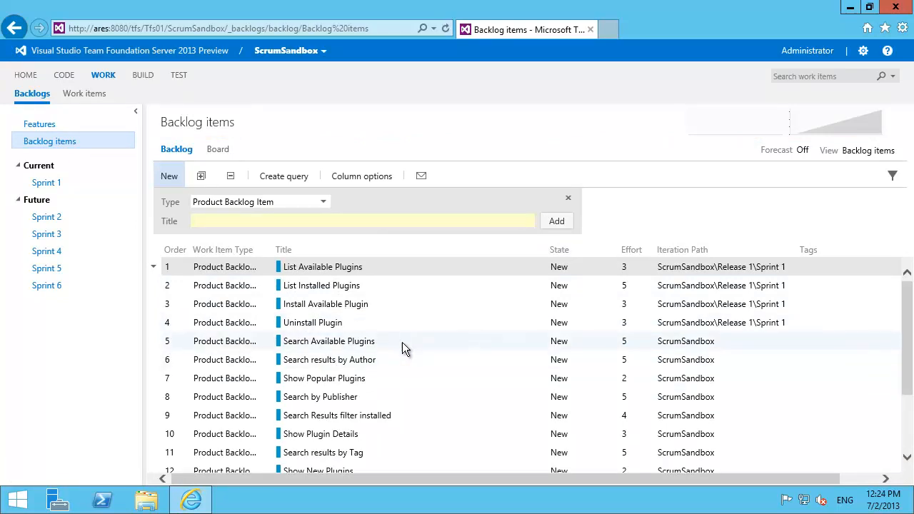
mouse_move(528, 322)
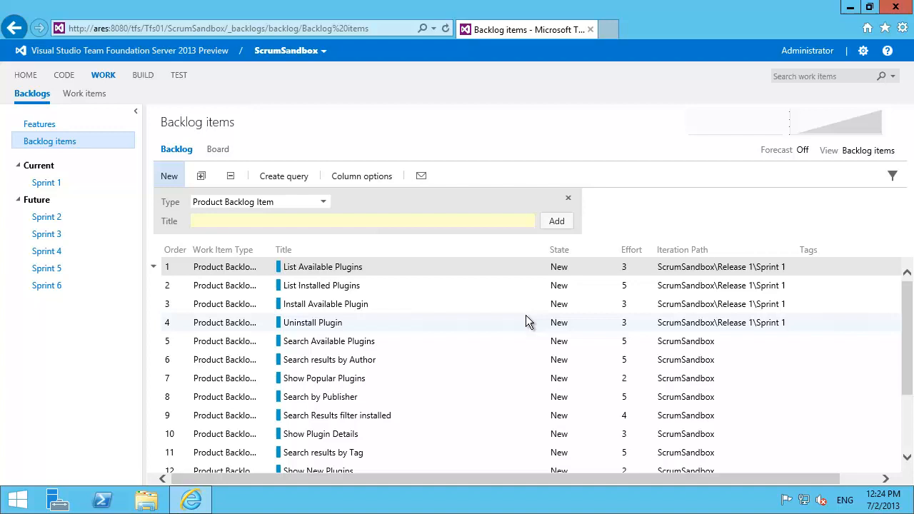
mouse_move(506, 346)
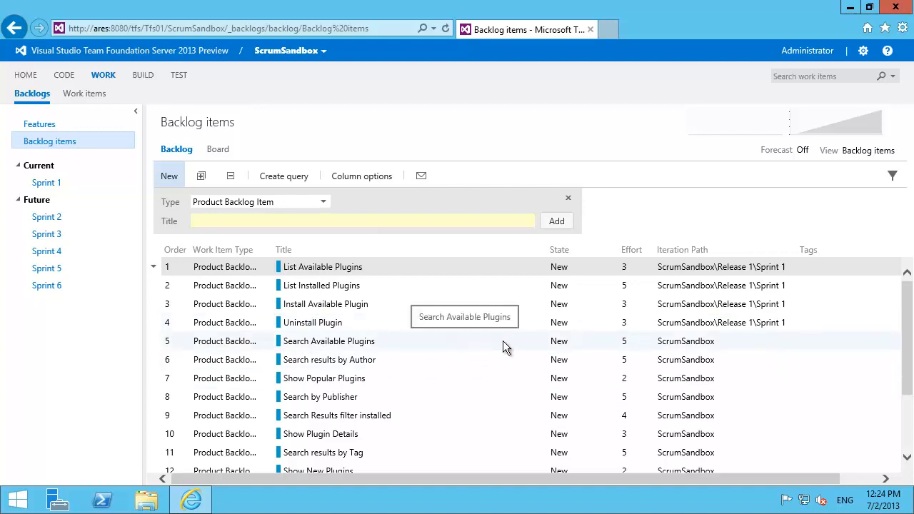
mouse_move(423, 322)
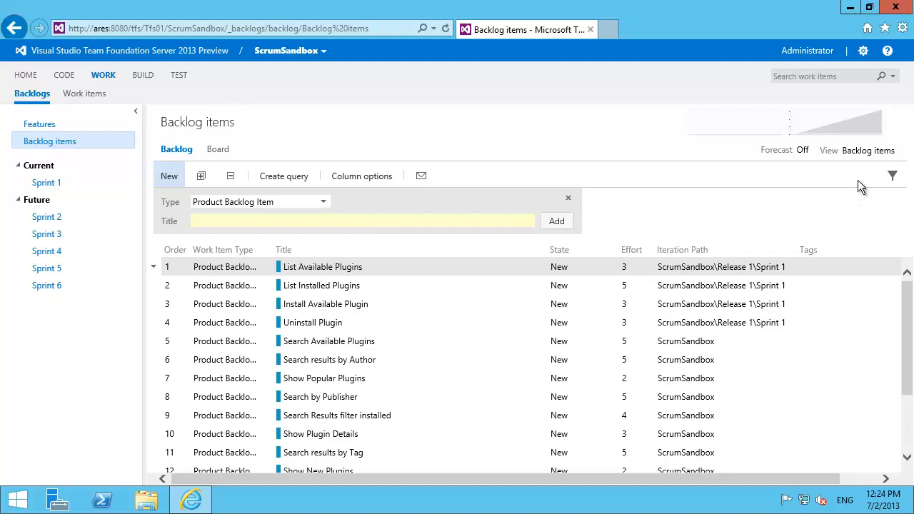
Show backlog items grouped under parent features via the View choice of Features.
click(867, 150)
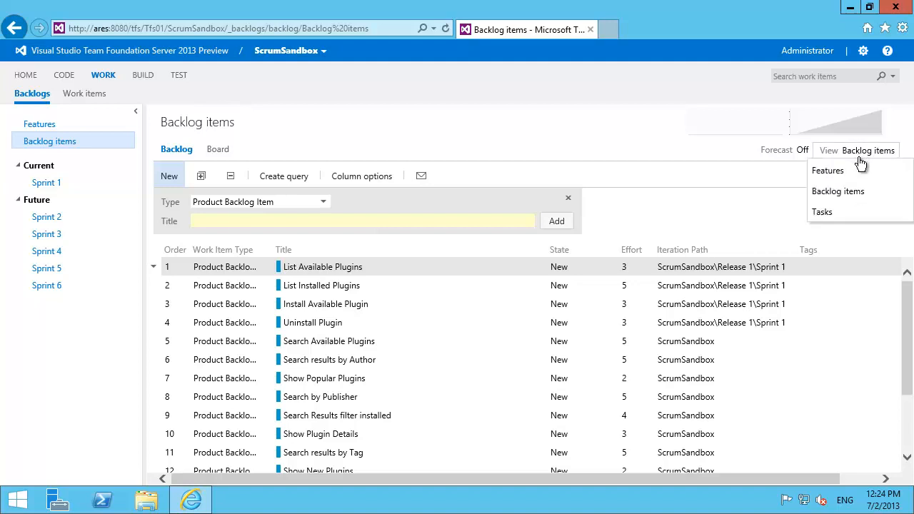
mouse_move(827, 170)
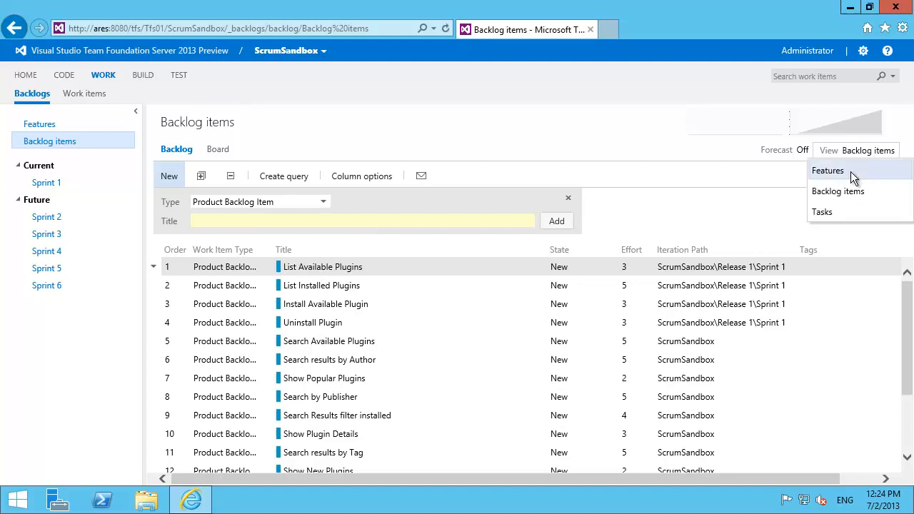
click(827, 170)
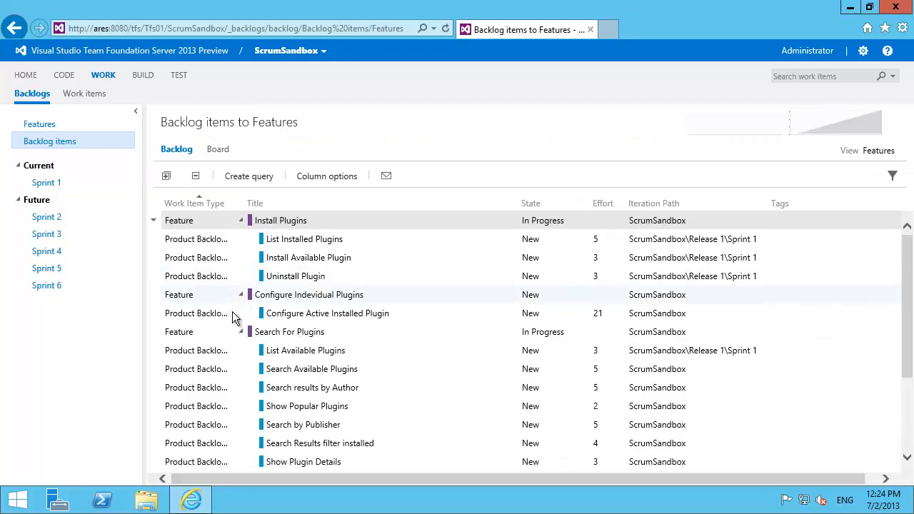
mouse_move(379, 313)
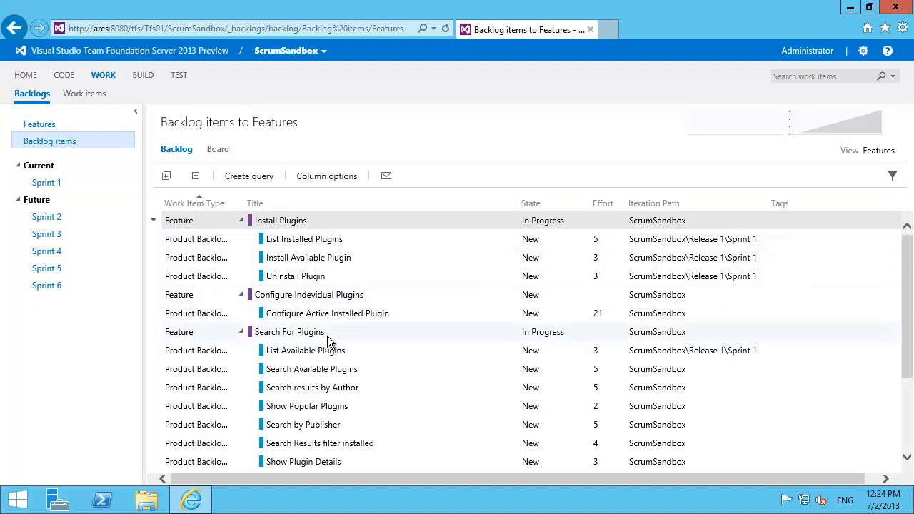
Choose Tasks in the View list so tasks appear beneath each backlog item.
click(879, 149)
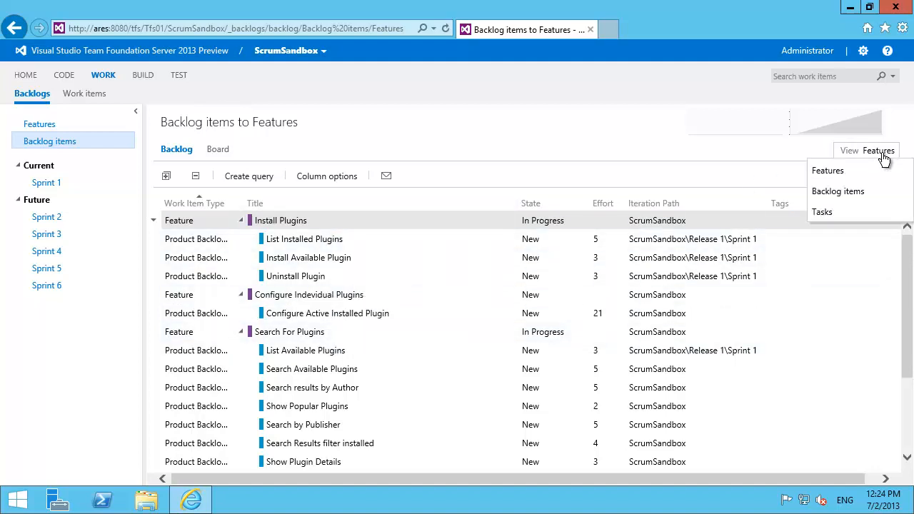
mouse_move(856, 212)
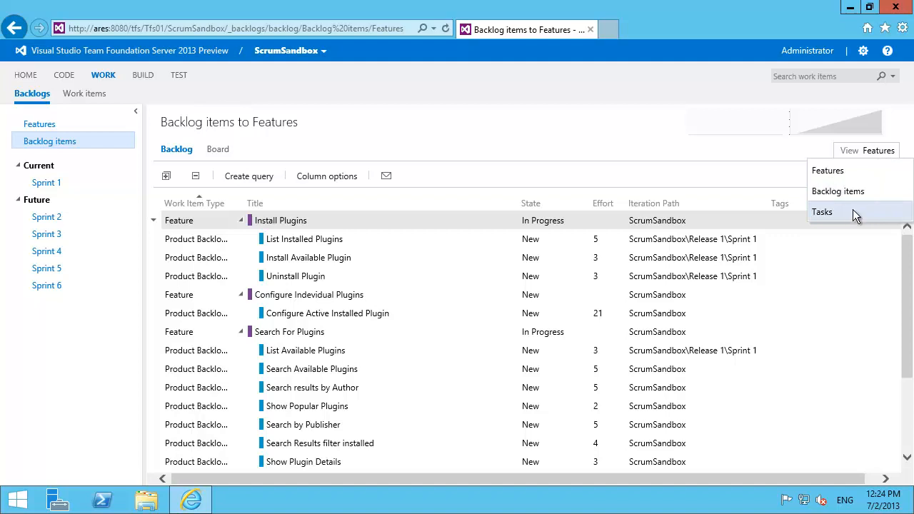
click(821, 211)
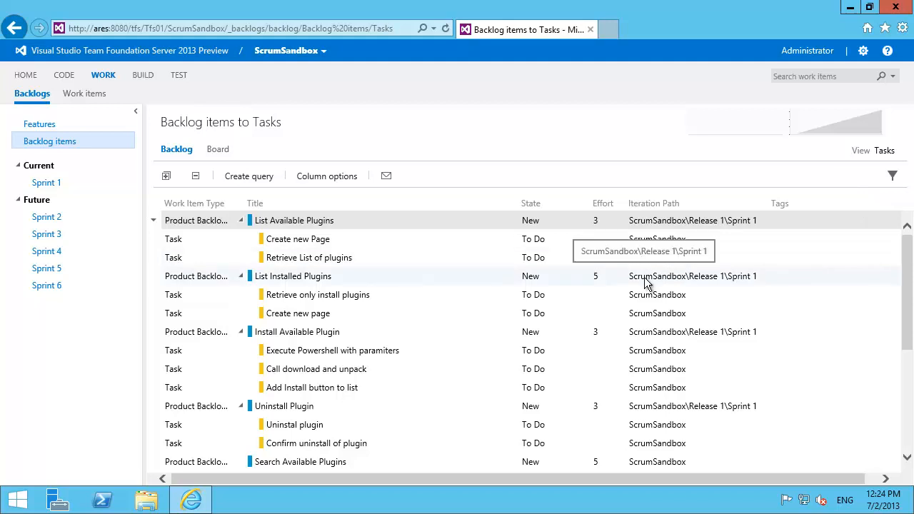
mouse_move(653, 278)
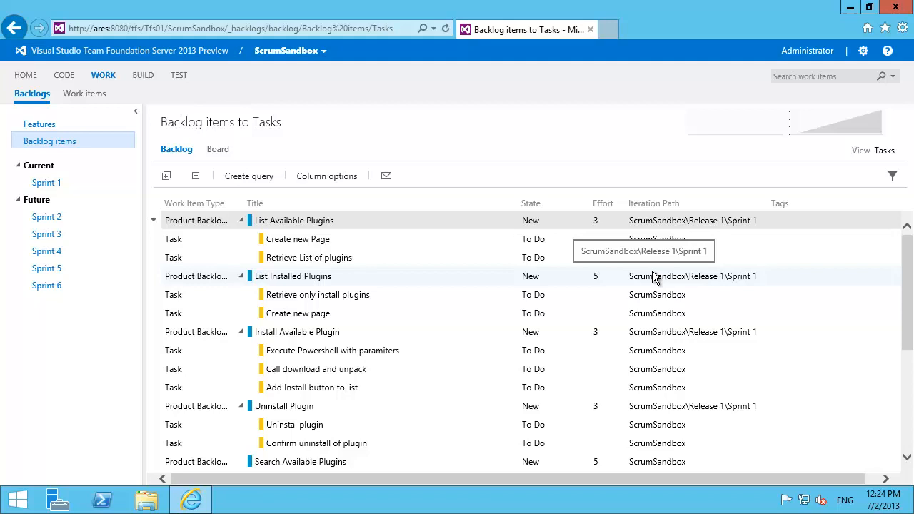
mouse_move(636, 353)
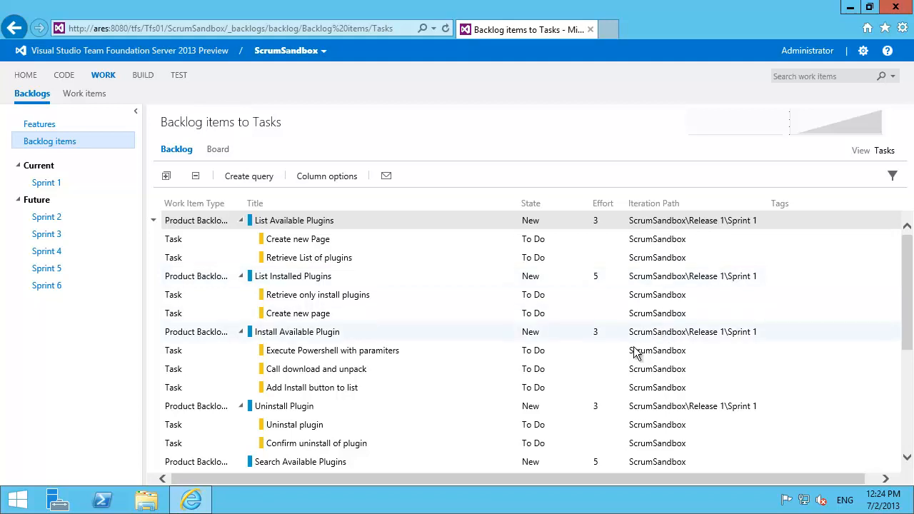
click(844, 500)
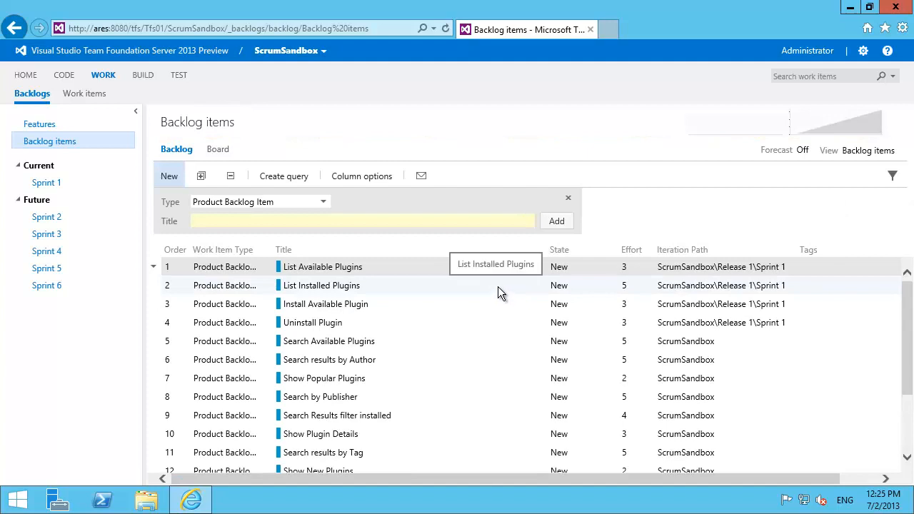
mouse_move(39, 123)
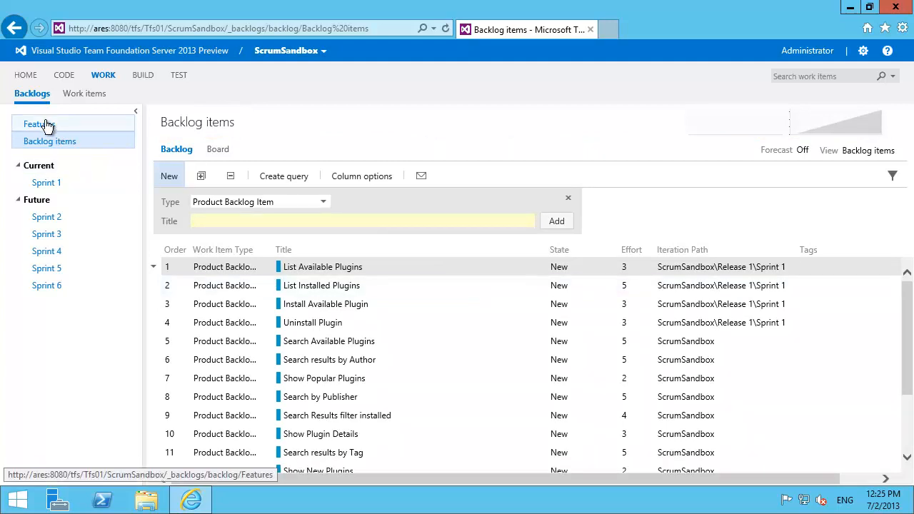
Switch to the Features backlog and back to Backlog items.
click(38, 123)
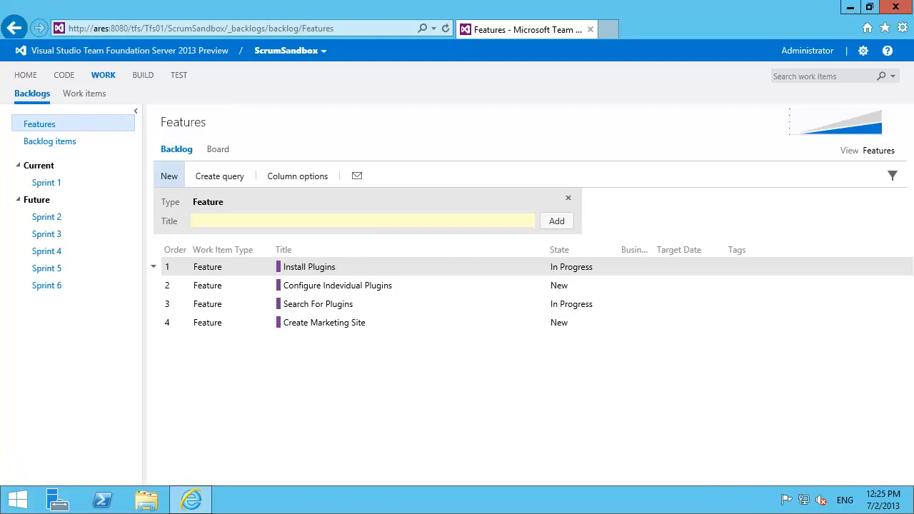
click(49, 141)
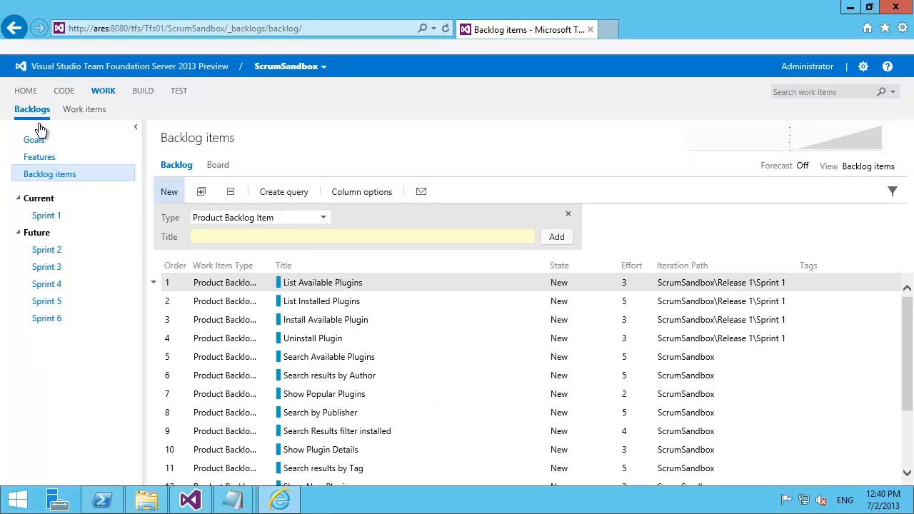
On the Goals backlog, add a new goal titled 'Create TfsPlugable v1'.
click(34, 139)
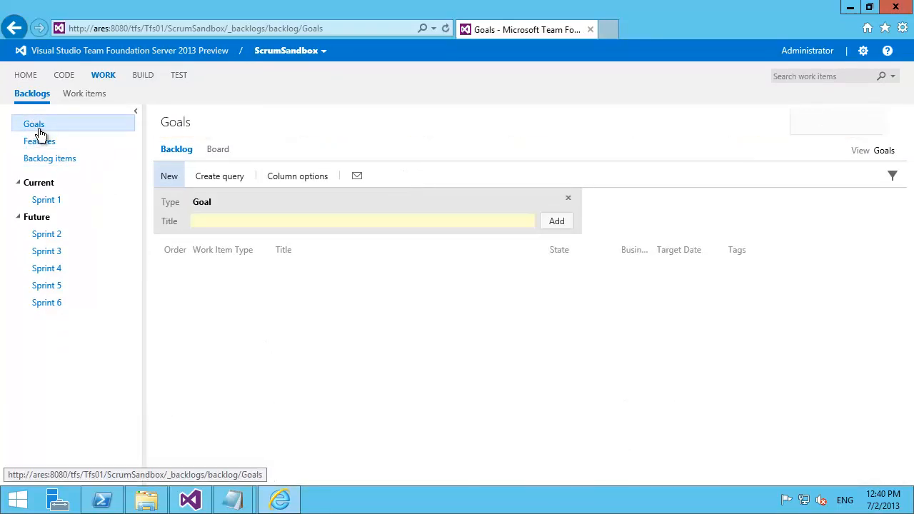
mouse_move(316, 218)
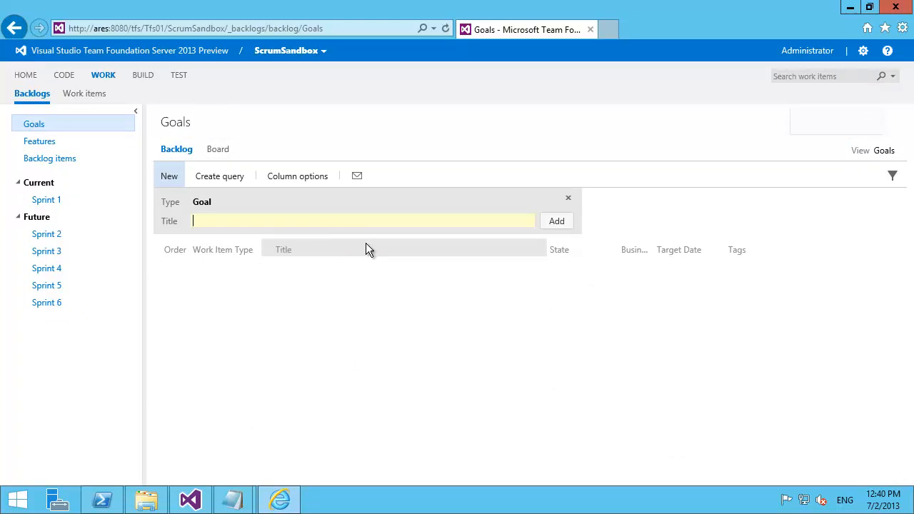
text(Create)
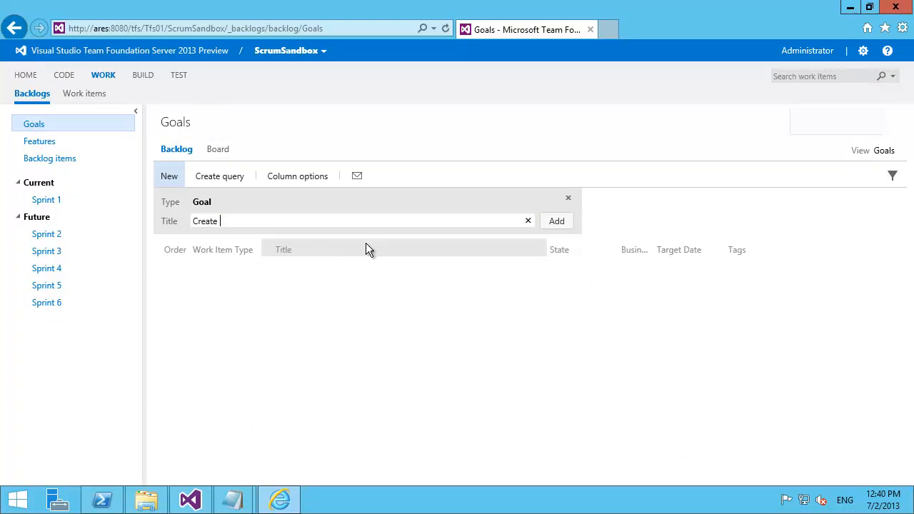
text(TfsPlugabb)
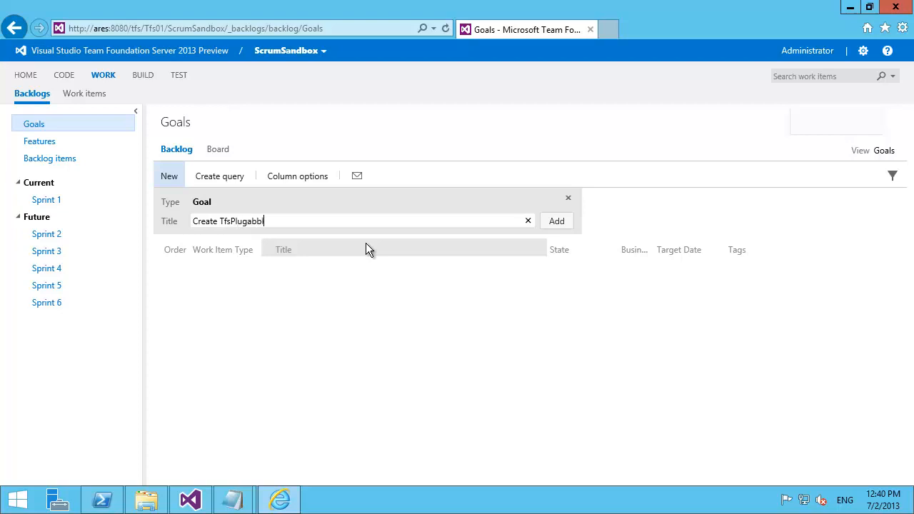
text(le)
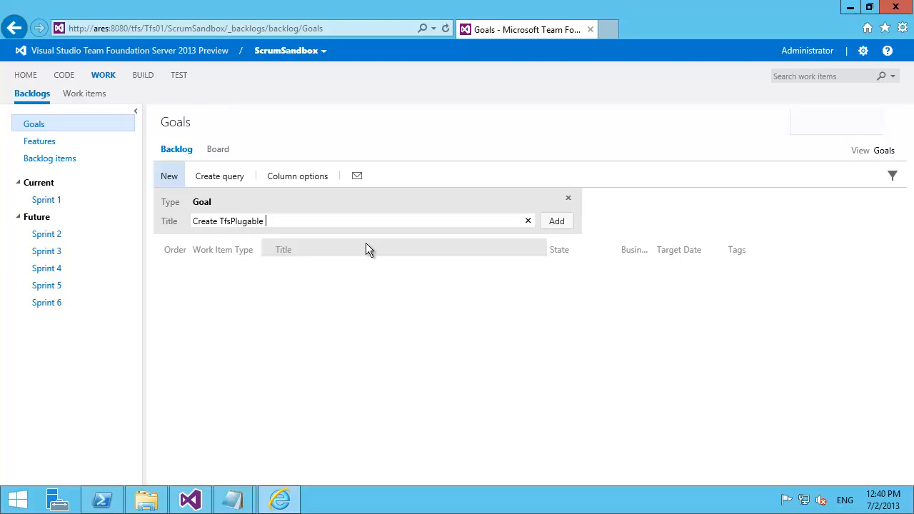
text(v1)
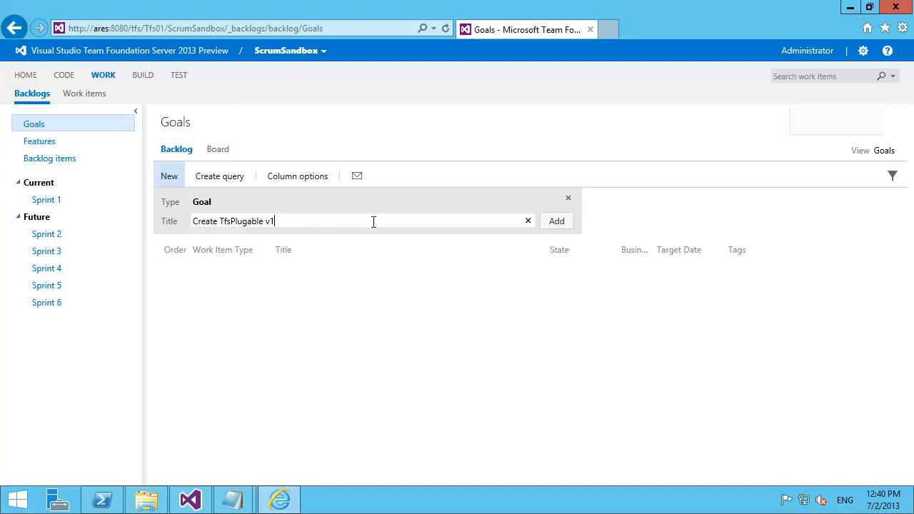
triple_click(232, 221)
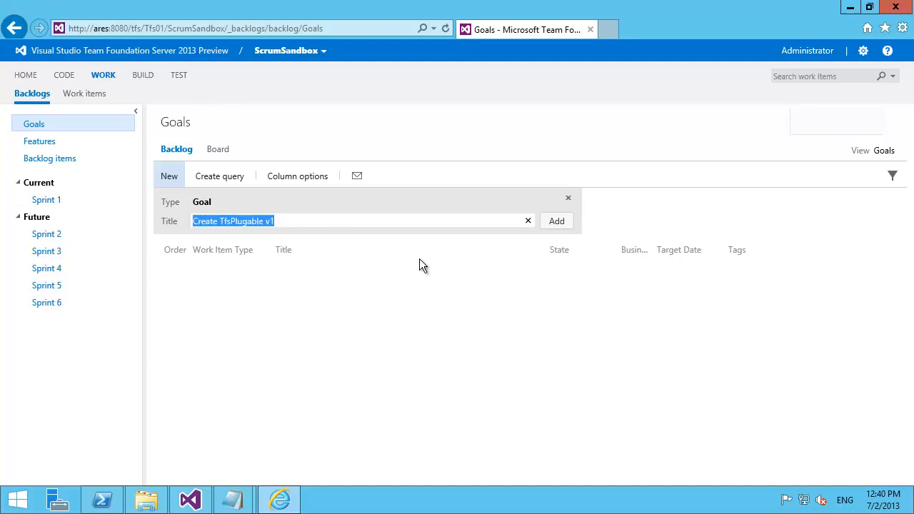
click(556, 220)
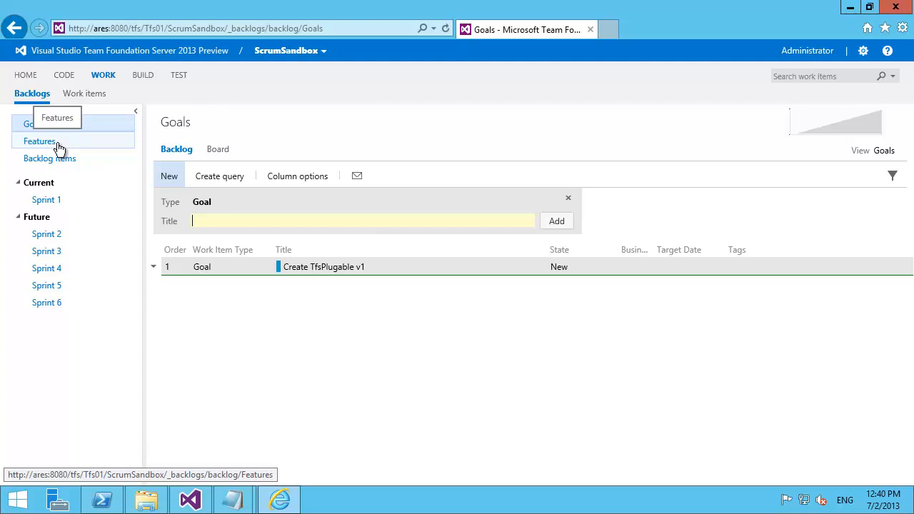
Confirm the new goal 'Create TfsPlugable v1' is Goal 36, then return to the Features backlog.
double_click(324, 266)
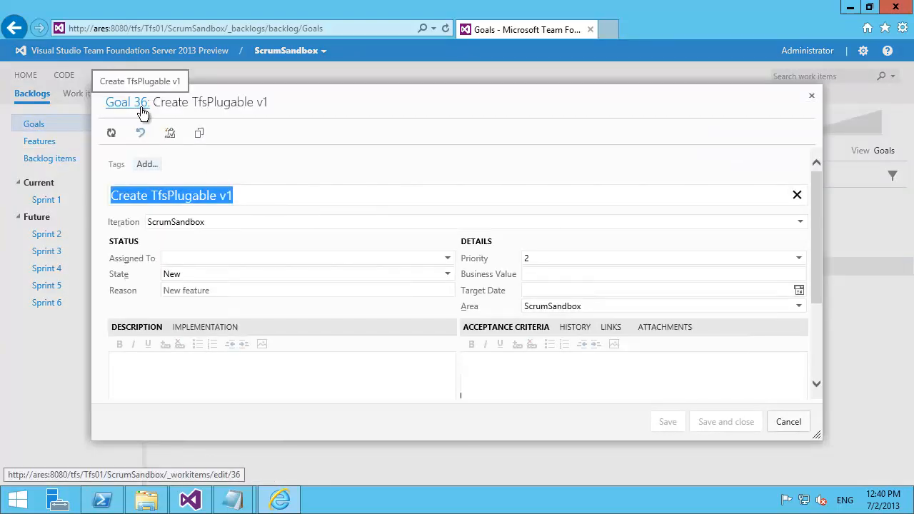
click(788, 421)
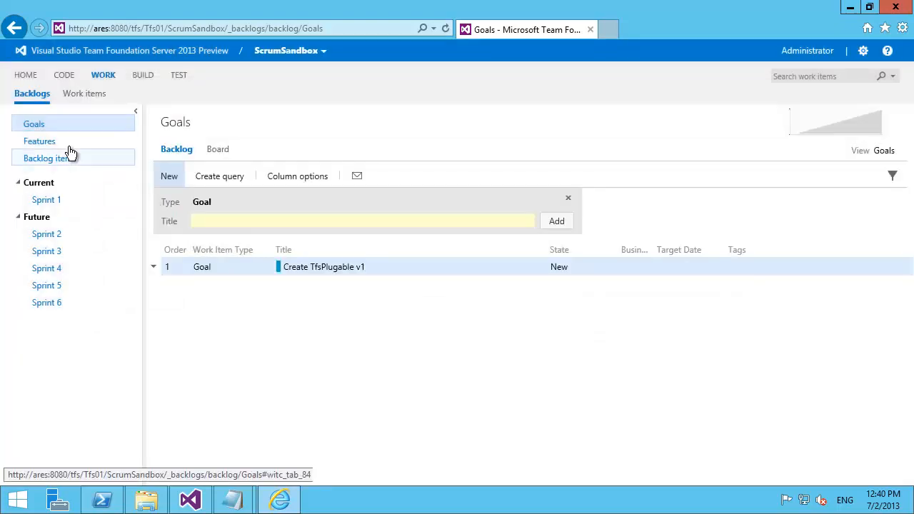
click(39, 140)
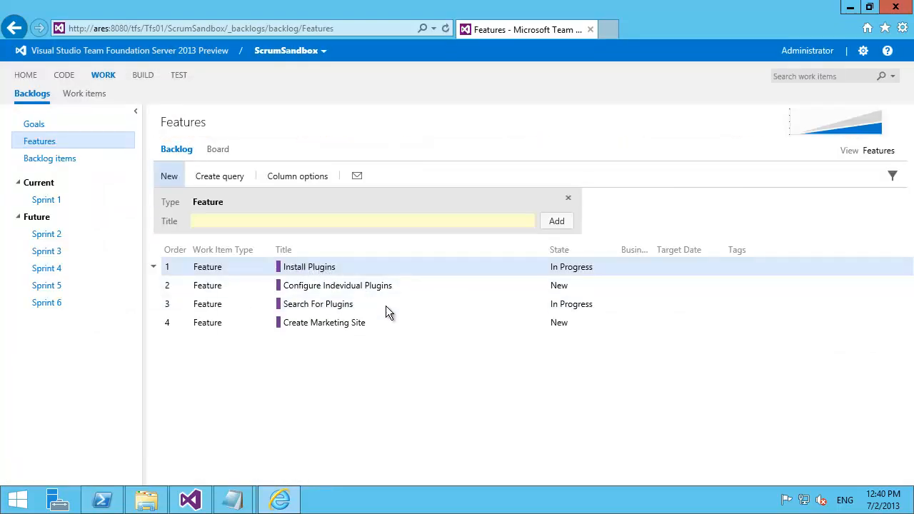
Link the Install Plugins feature to work item 36 as its Parent and save.
double_click(309, 266)
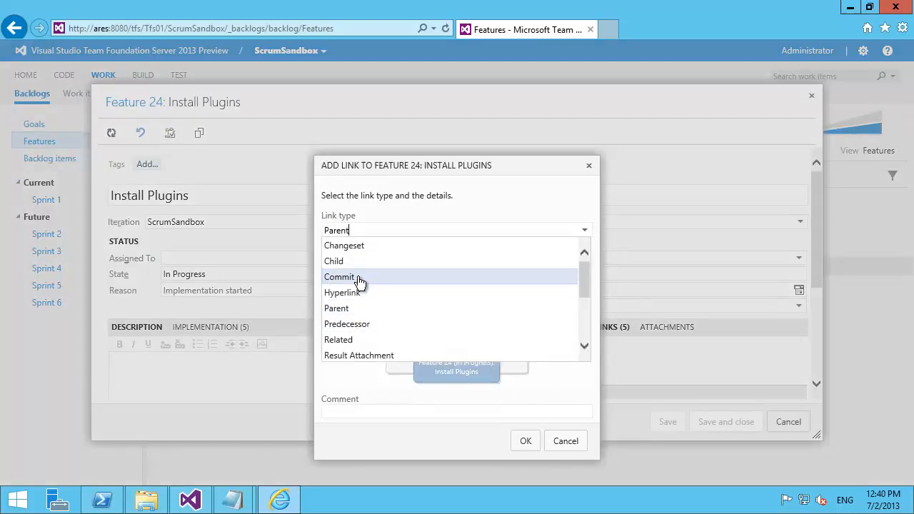
click(333, 261)
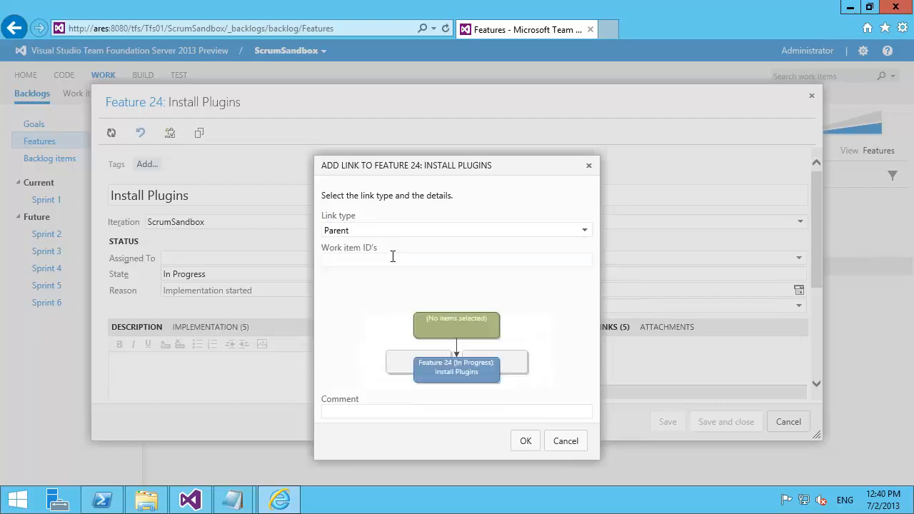
text(36)
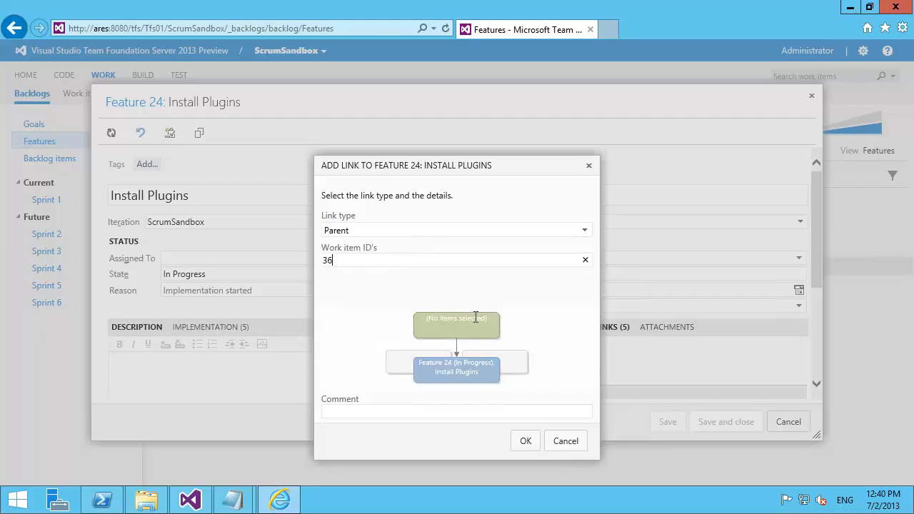
click(524, 440)
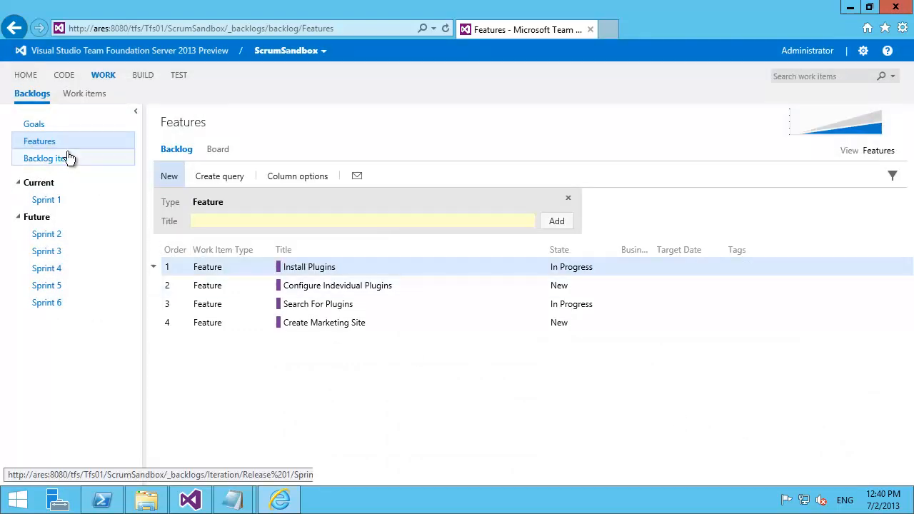
On the Goals backlog, expand the view to show Features and deeper levels nested under Create TfsPlugable v1.
click(33, 123)
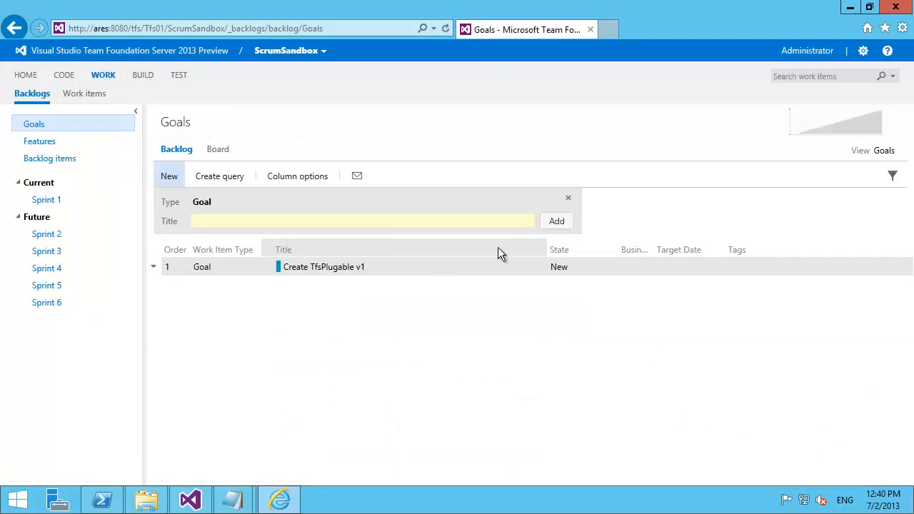
click(883, 150)
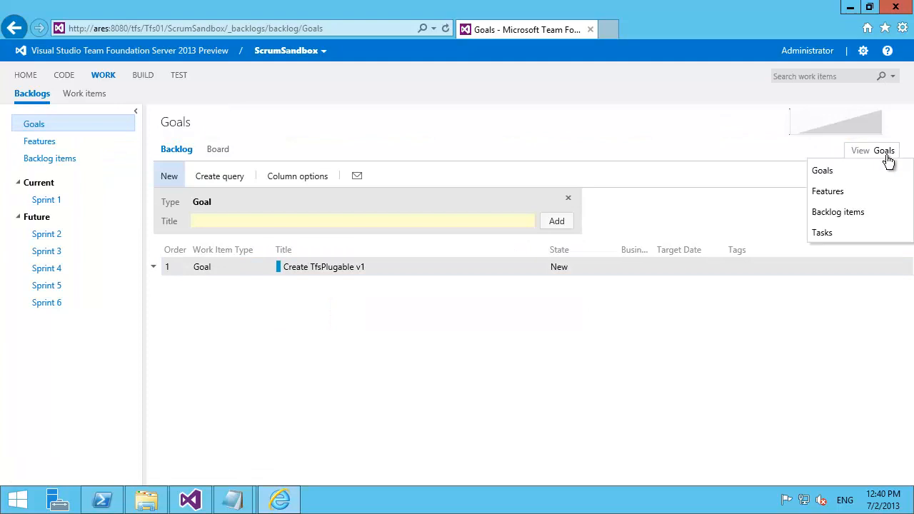
mouse_move(877, 168)
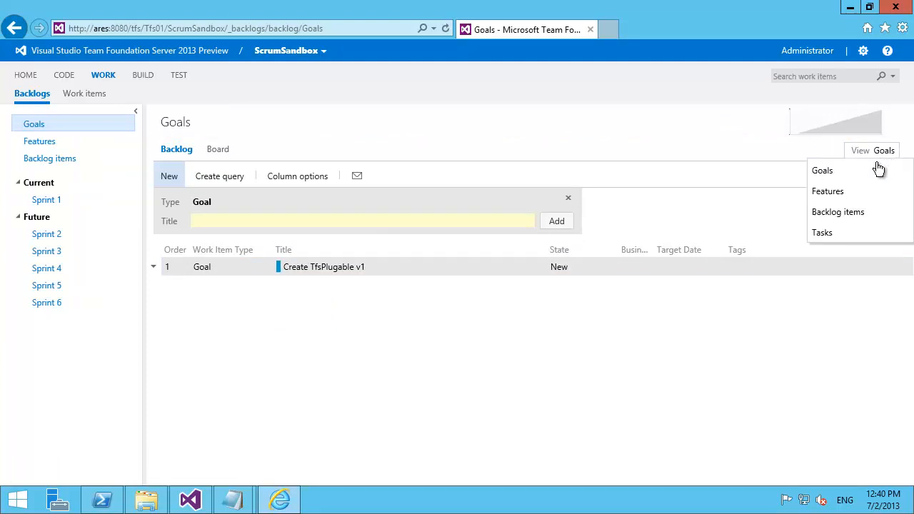
mouse_move(822, 232)
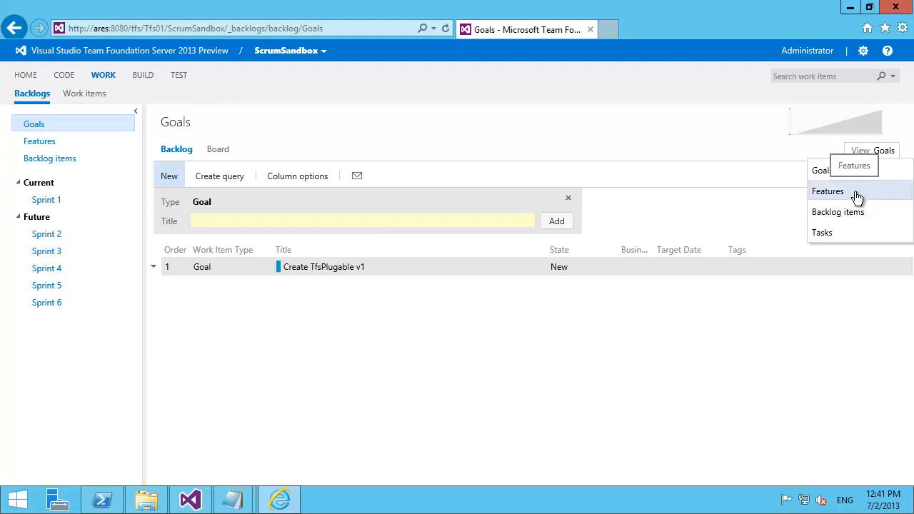
click(828, 191)
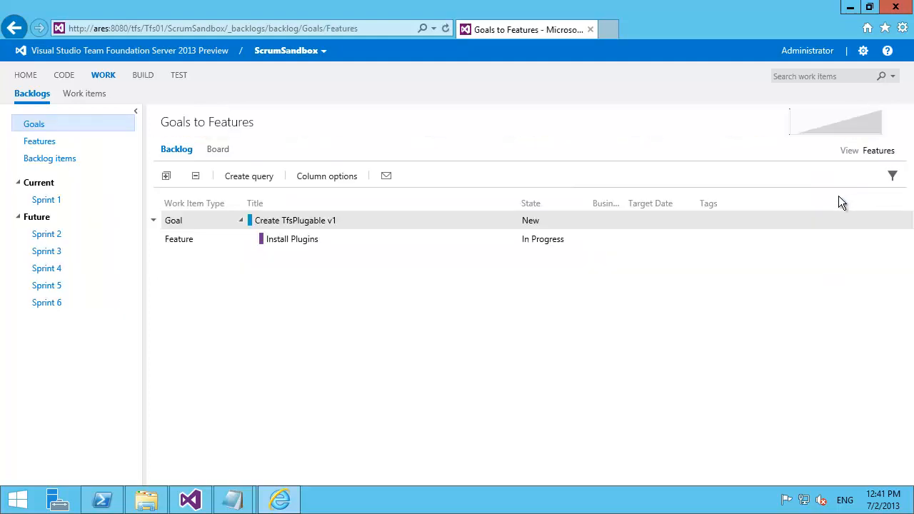
click(877, 150)
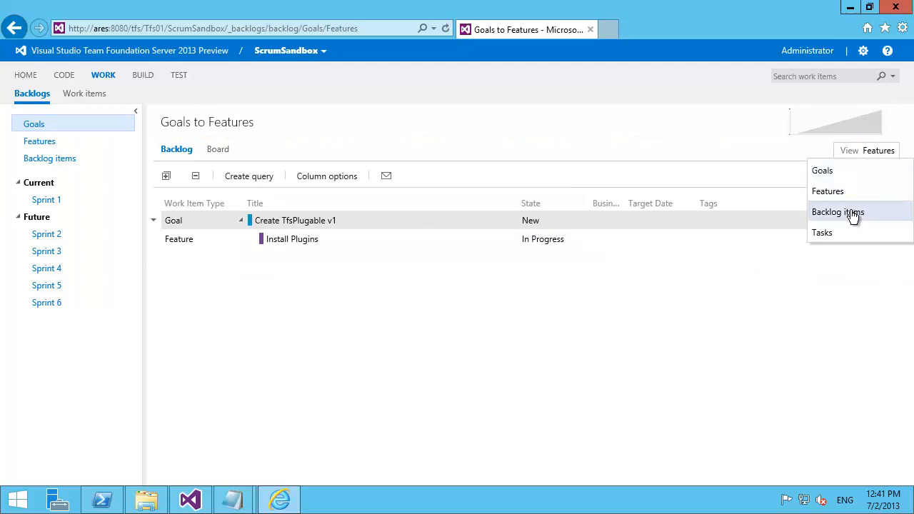
click(837, 212)
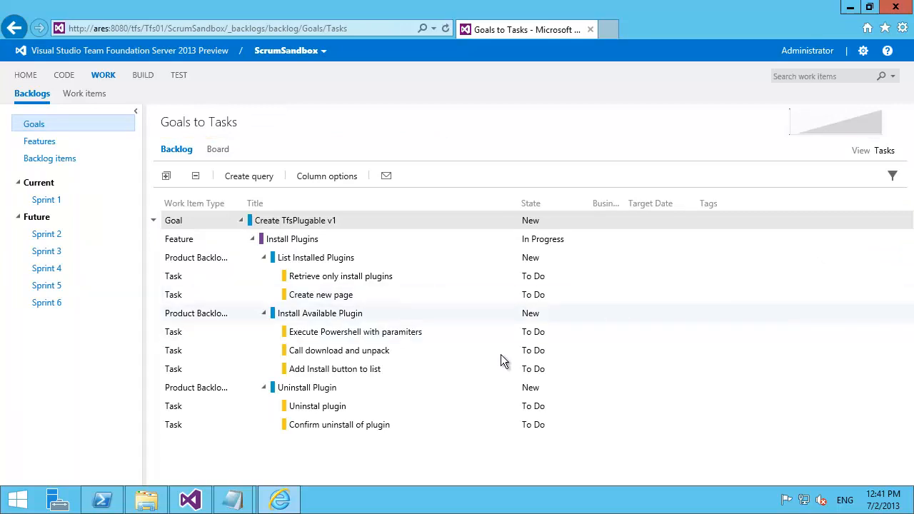
Review the Goals-to-Tasks tree with three backlog items under Install Plugins.
click(294, 220)
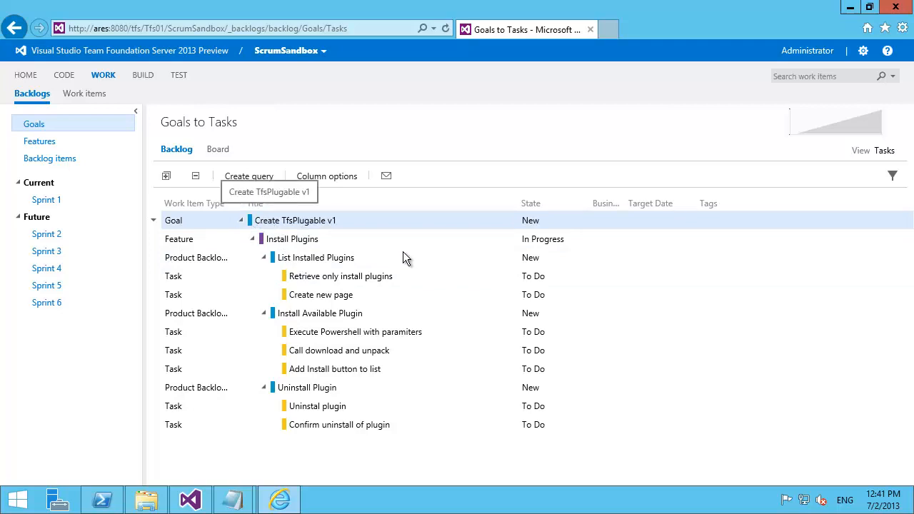
mouse_move(443, 295)
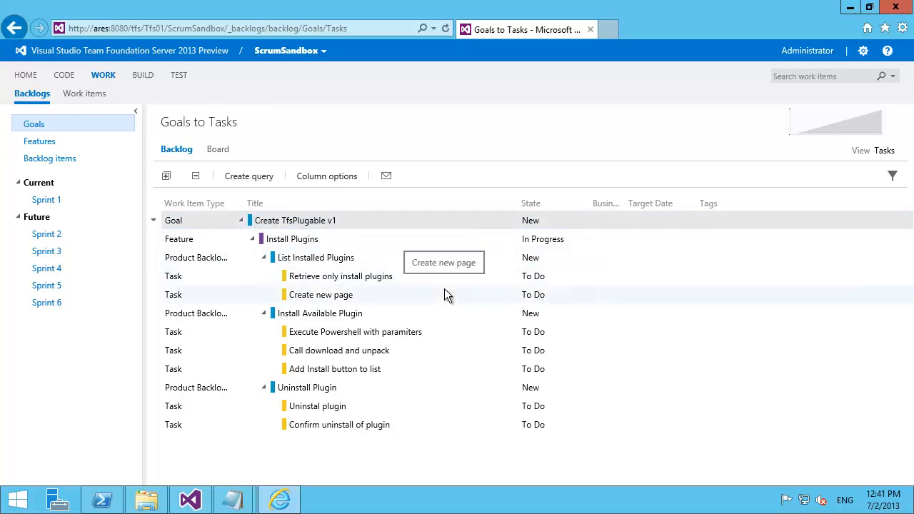